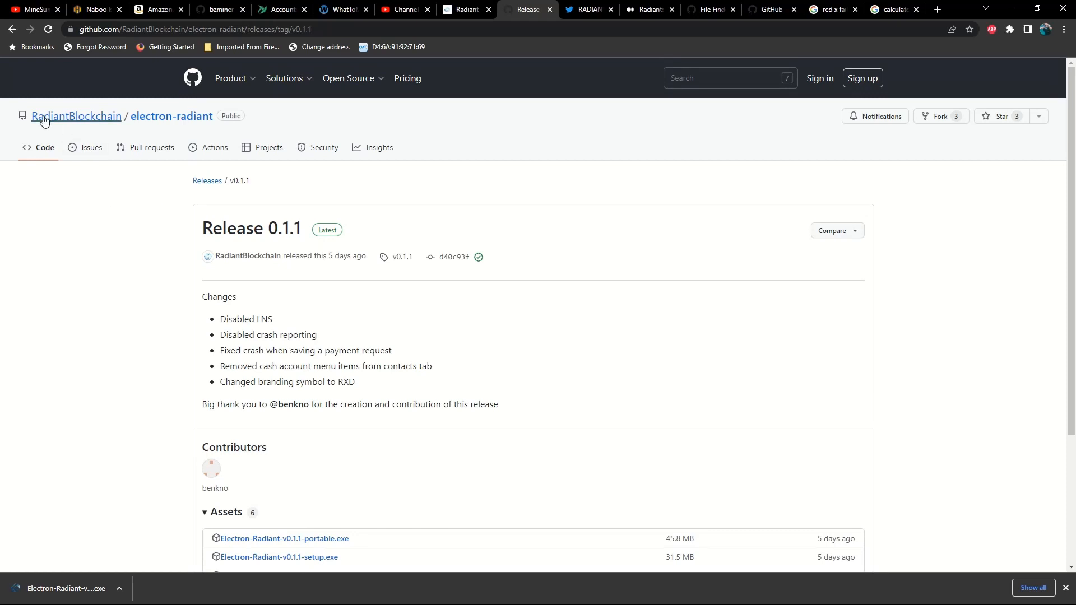
From the RadiantBlockchain organisation, open the electron-radiant repository and scroll through its README setup instructions.
{"action": "left_click", "coordinate": [11, 28]}
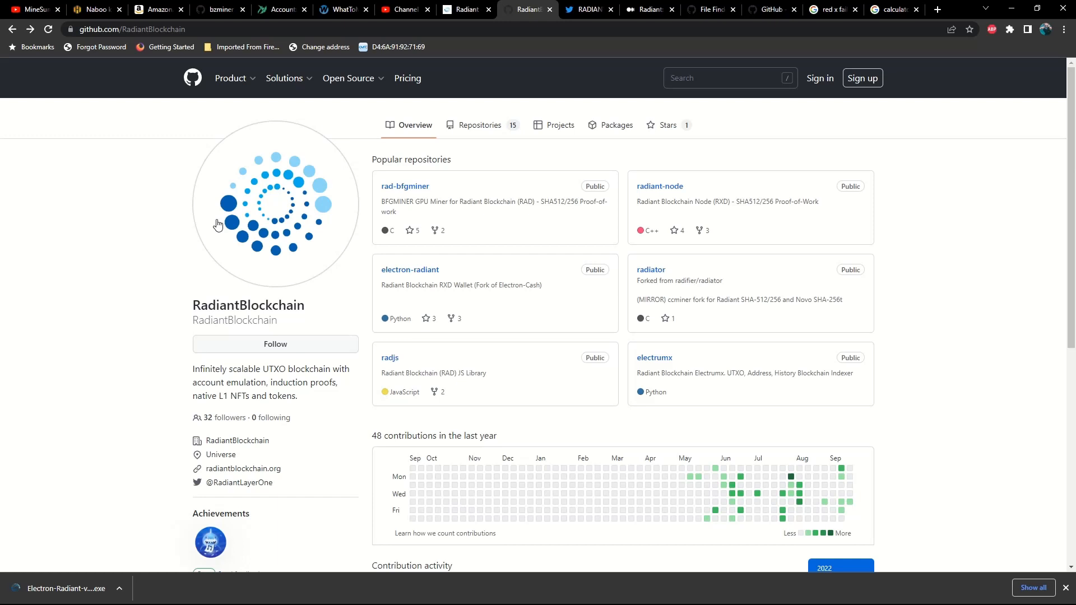
{"action": "mouse_move", "coordinate": [384, 272]}
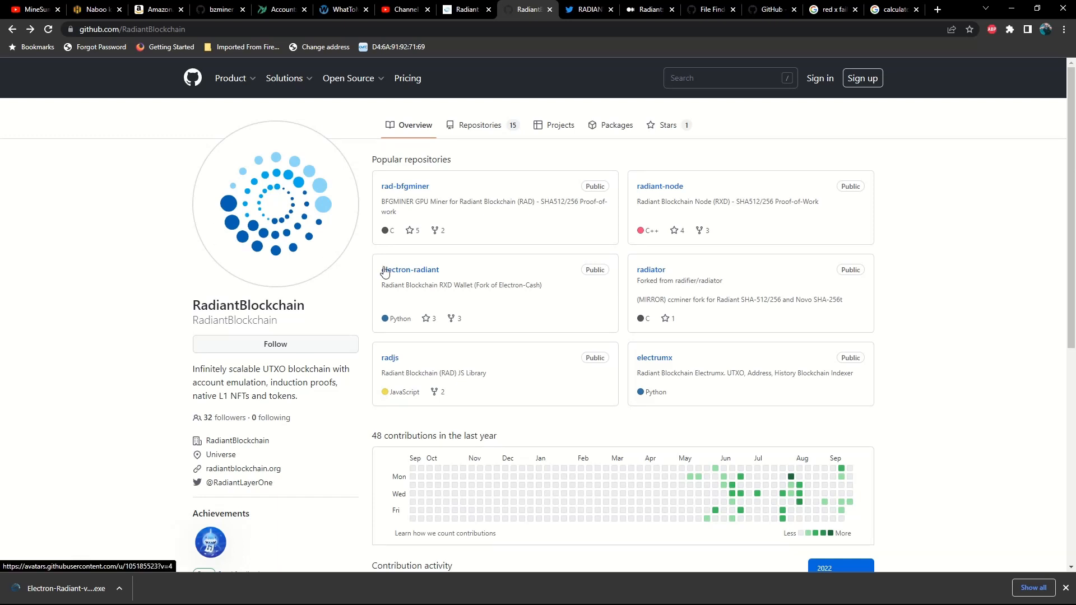
{"action": "left_click", "coordinate": [410, 269]}
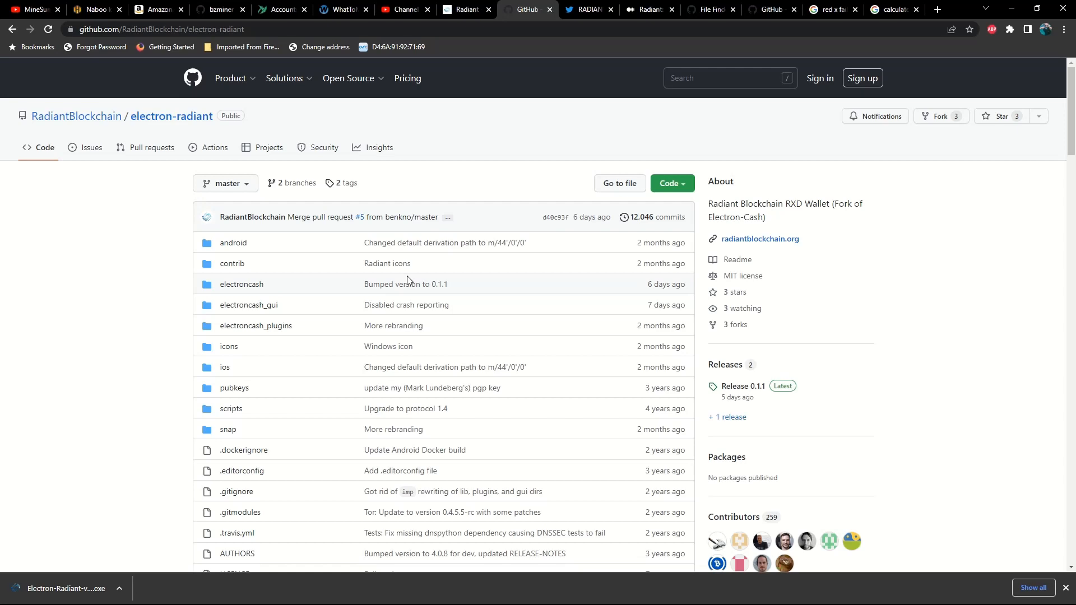
{"action": "scroll", "scroll_direction": "down", "scroll_amount": 3}
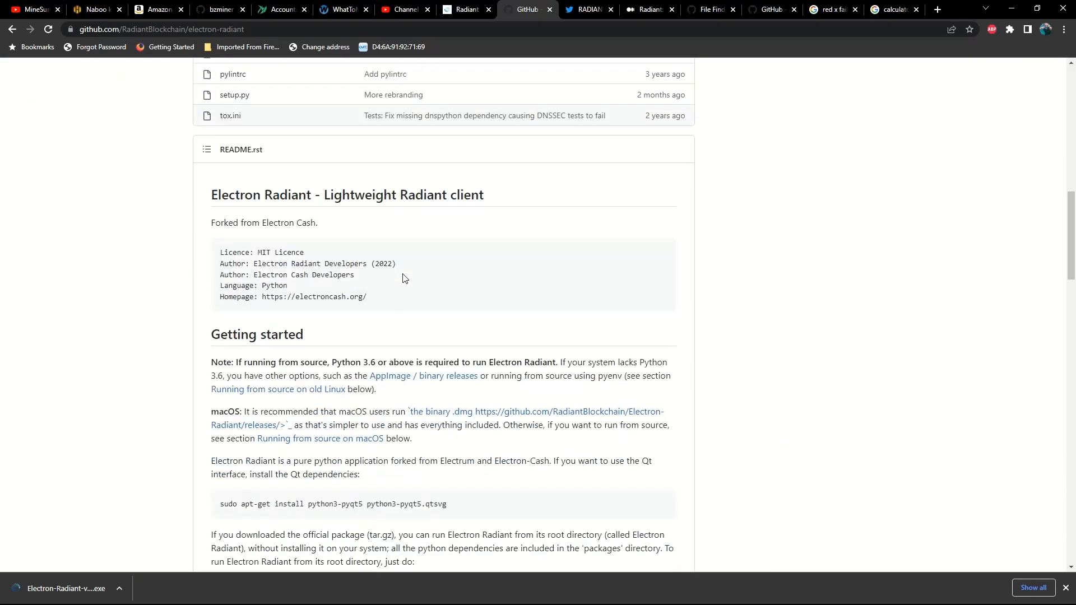
{"action": "scroll", "scroll_direction": "down", "scroll_amount": 3}
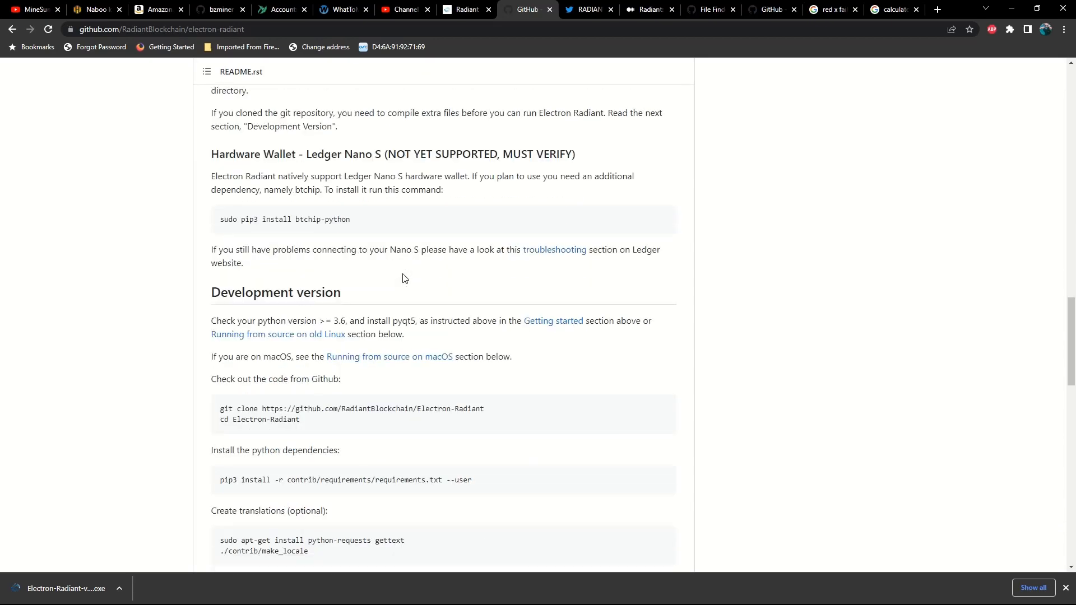
{"action": "scroll", "scroll_direction": "down", "scroll_amount": 3}
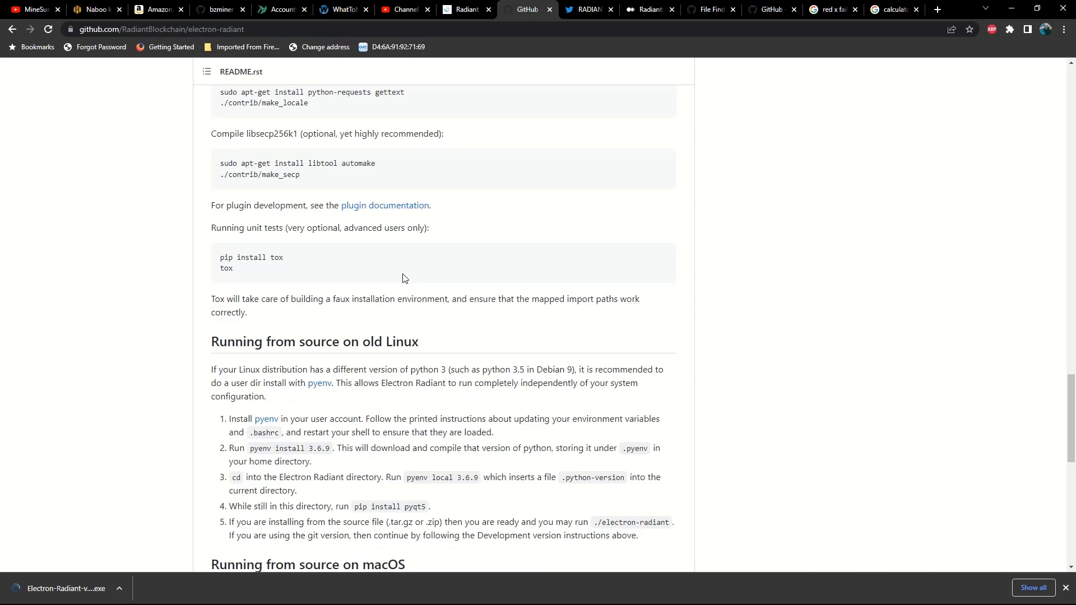
{"action": "scroll", "scroll_direction": "down", "scroll_amount": 3}
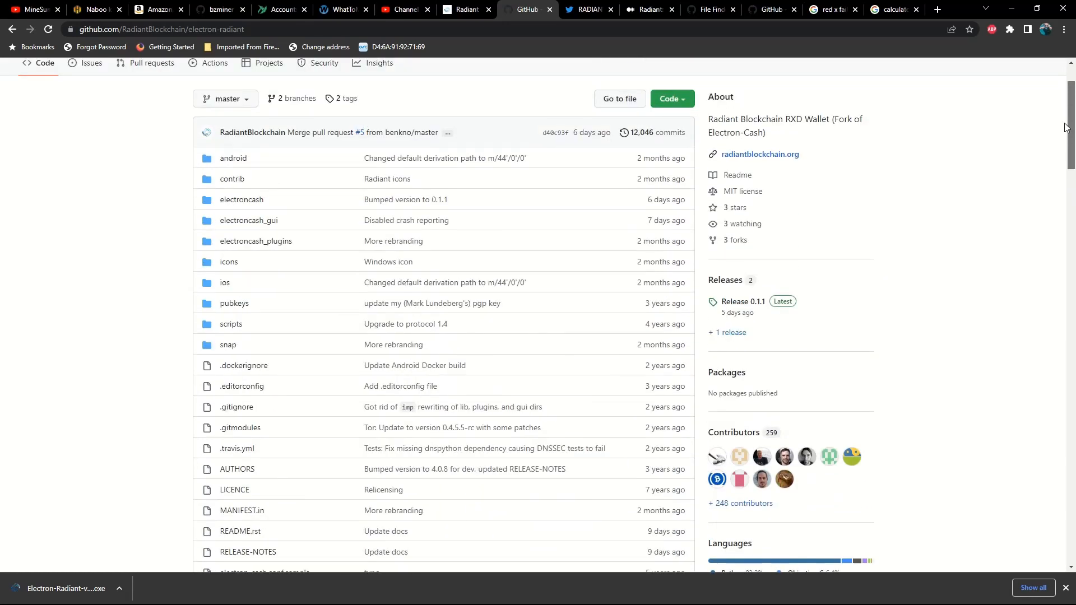
{"action": "mouse_move", "coordinate": [772, 294]}
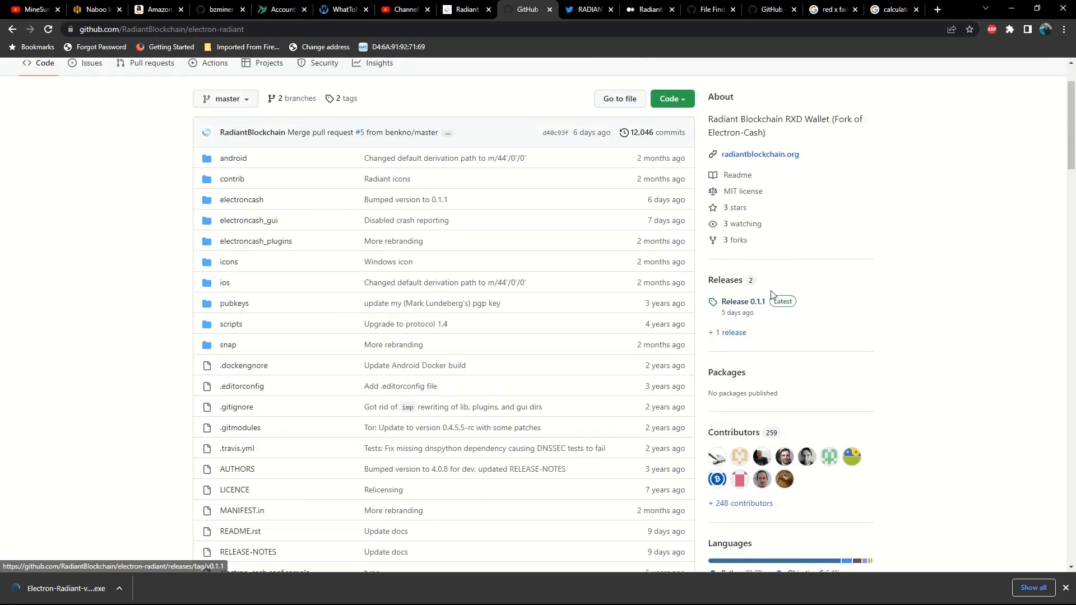
Open Release 0.1.1 Assets and confirm the downloaded setup installer in the Downloads folder, then close it.
{"action": "left_click", "coordinate": [748, 301]}
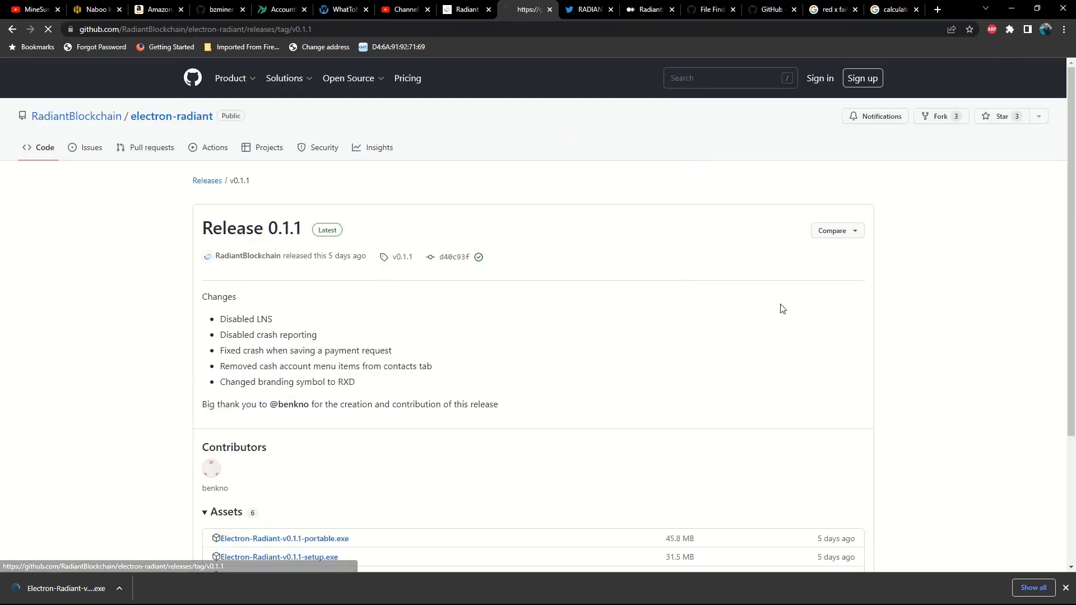
{"action": "scroll", "scroll_direction": "down", "scroll_amount": 3}
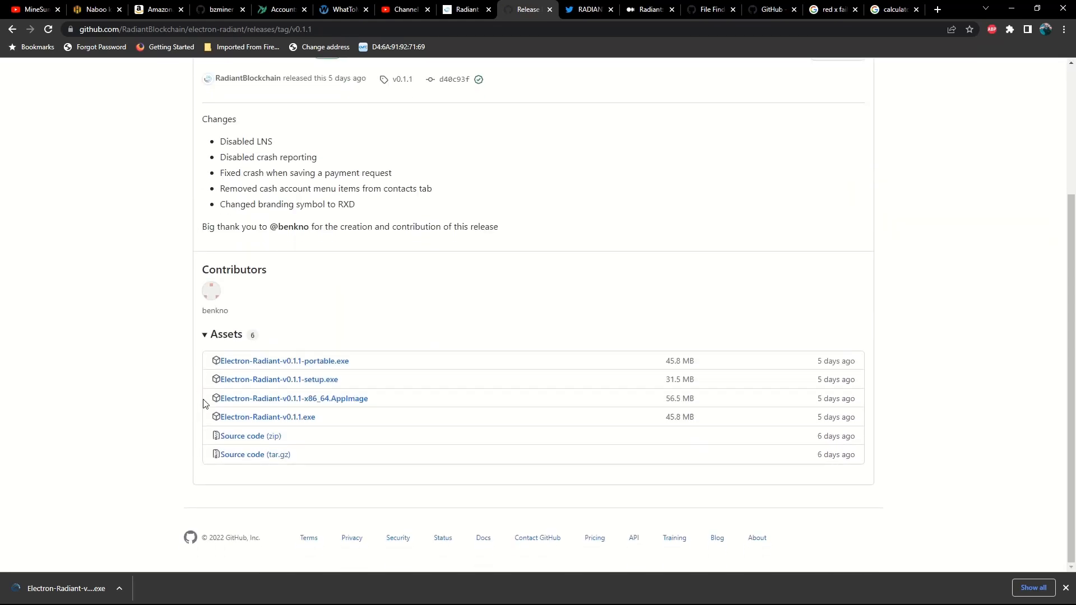
{"action": "mouse_move", "coordinate": [266, 400]}
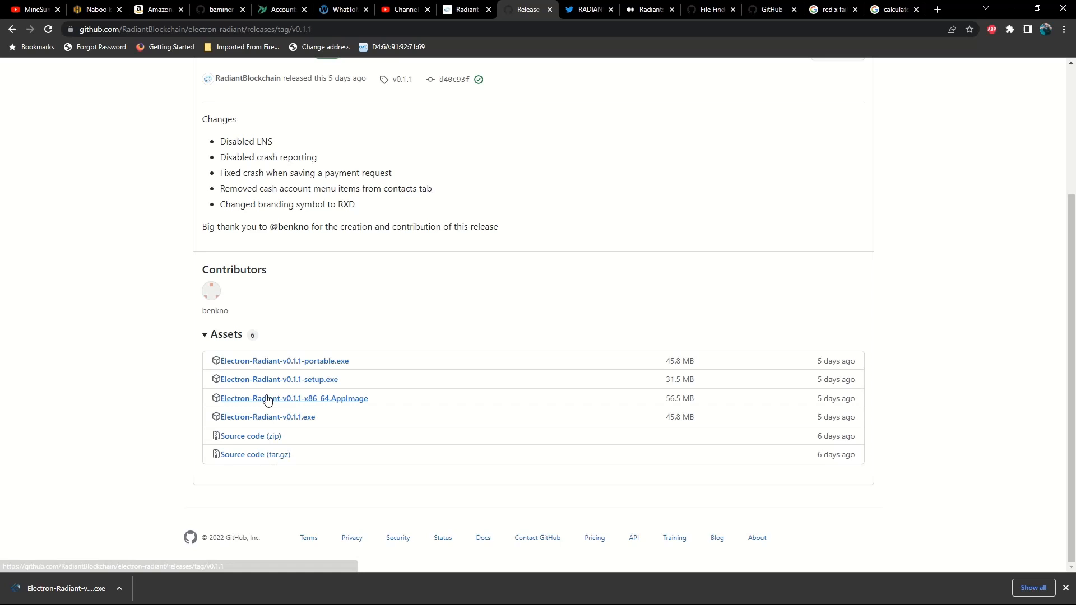
{"action": "mouse_move", "coordinate": [104, 569]}
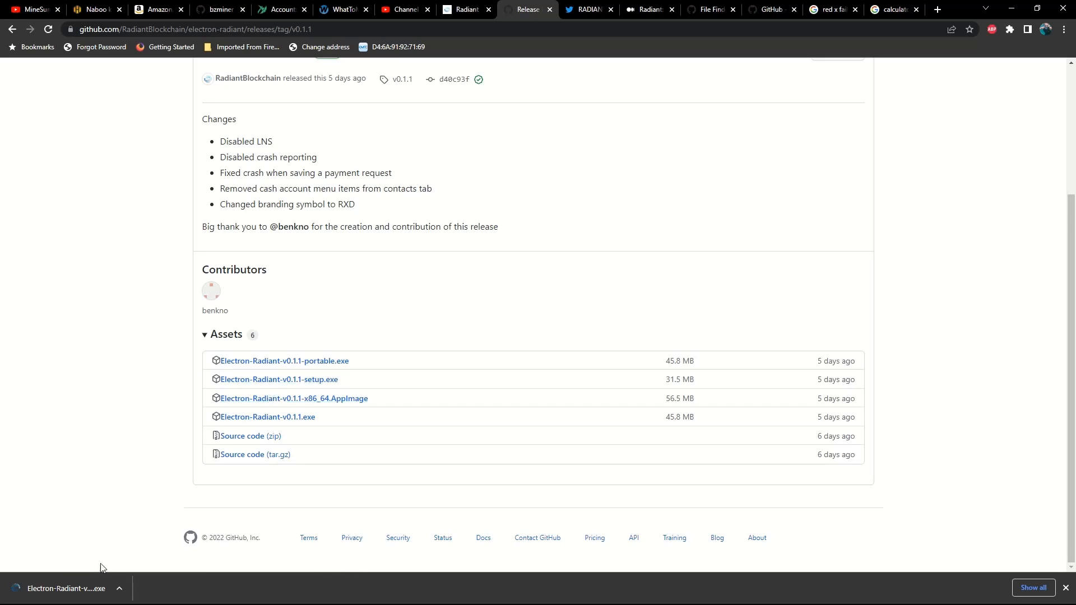
{"action": "left_click", "coordinate": [118, 588]}
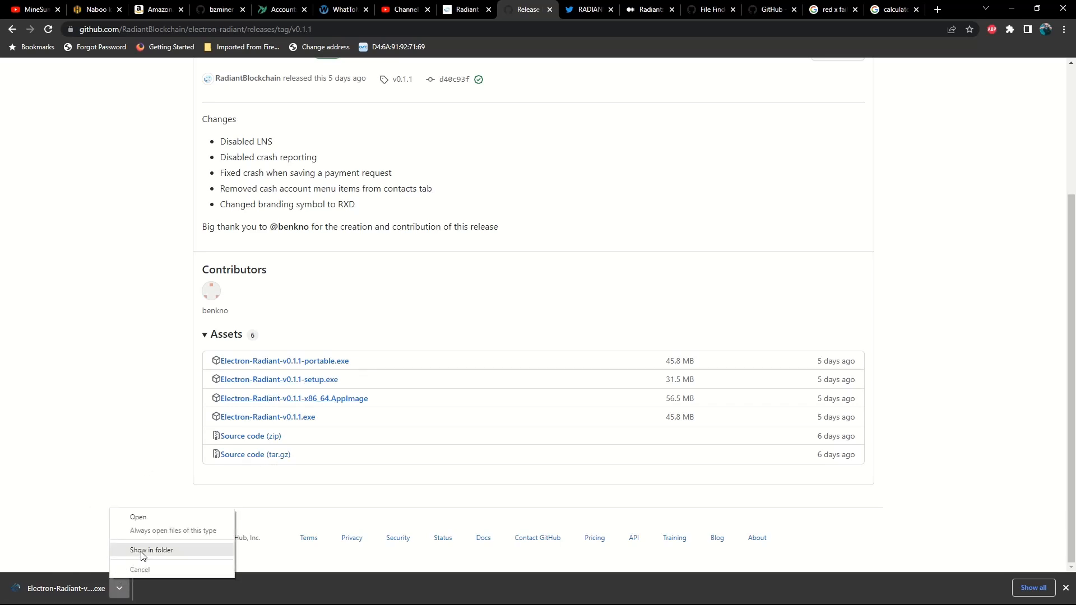
{"action": "left_click", "coordinate": [146, 551]}
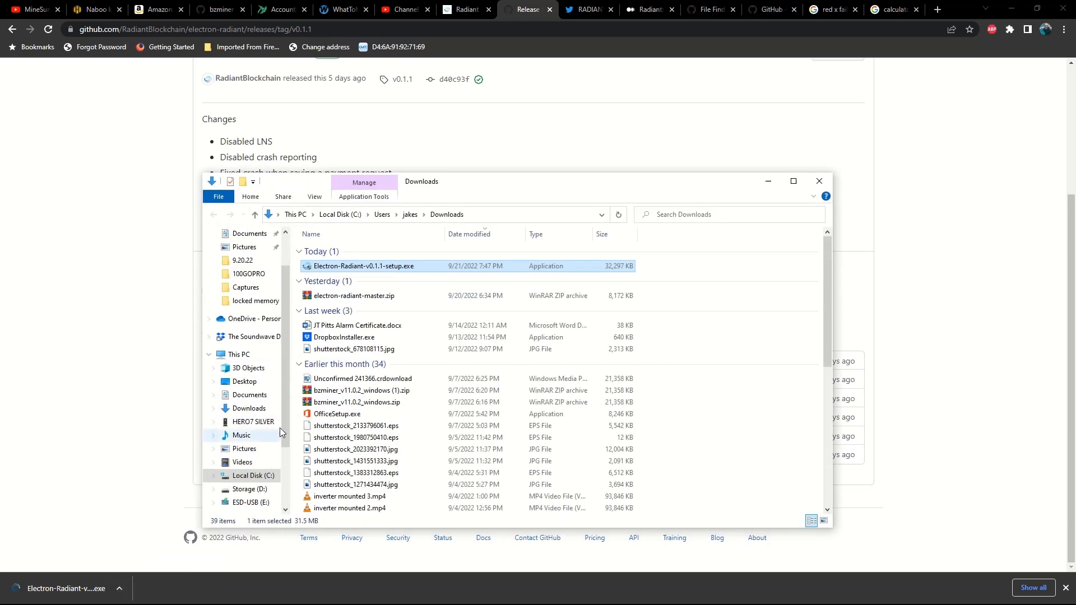
{"action": "mouse_move", "coordinate": [348, 270]}
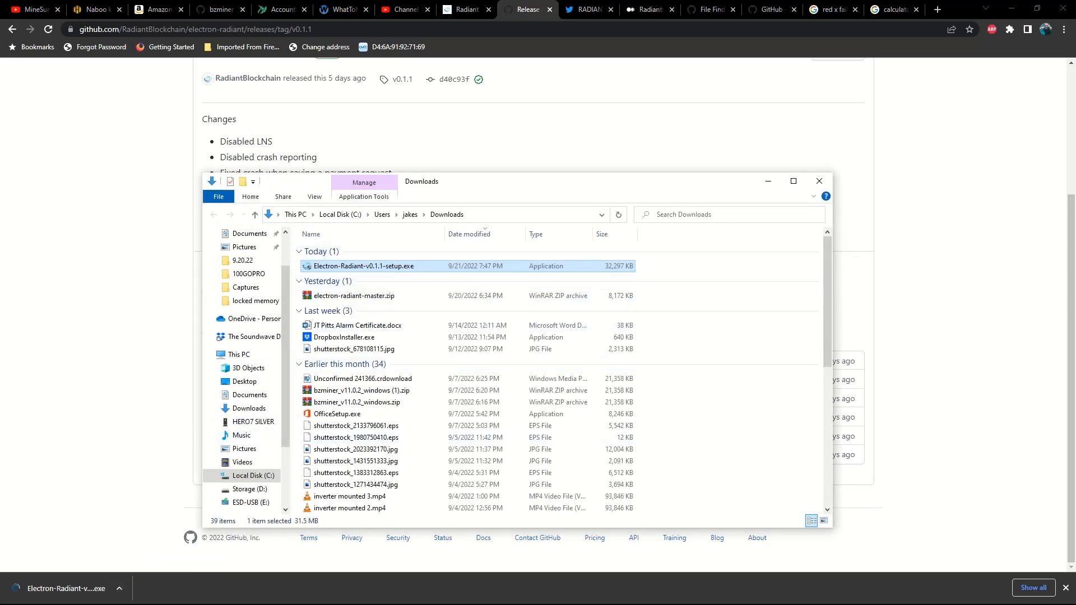
{"action": "left_click", "coordinate": [818, 182]}
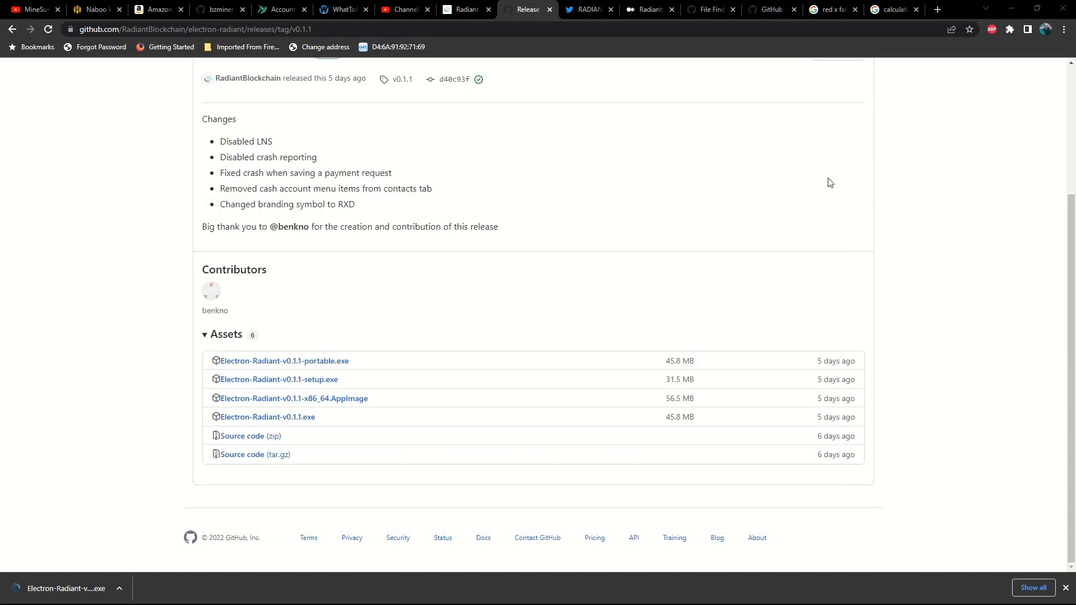
{"action": "mouse_move", "coordinate": [1002, 76]}
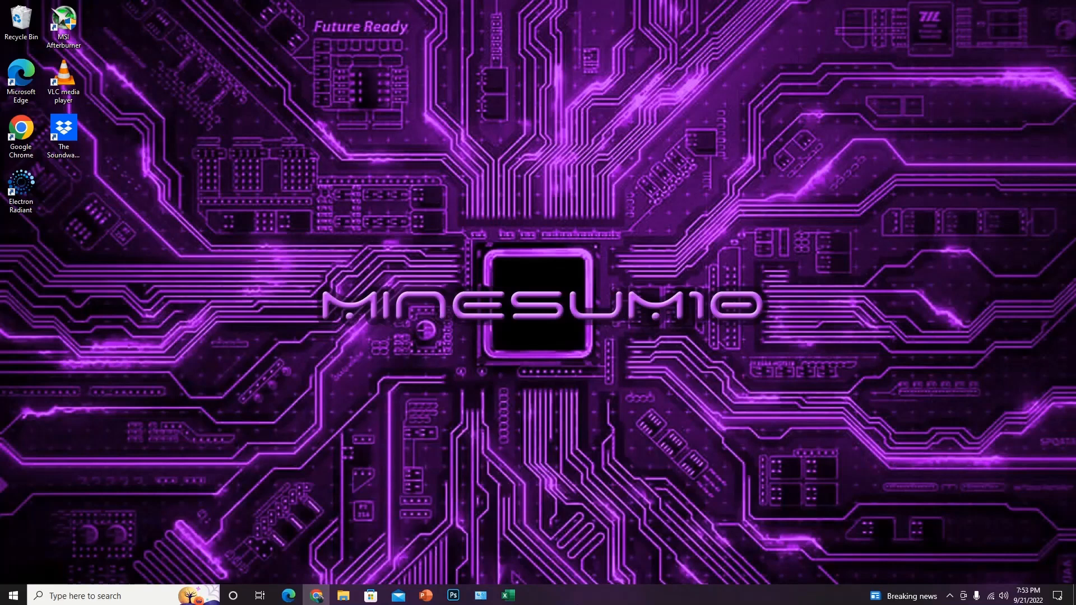
{"action": "mouse_move", "coordinate": [478, 602]}
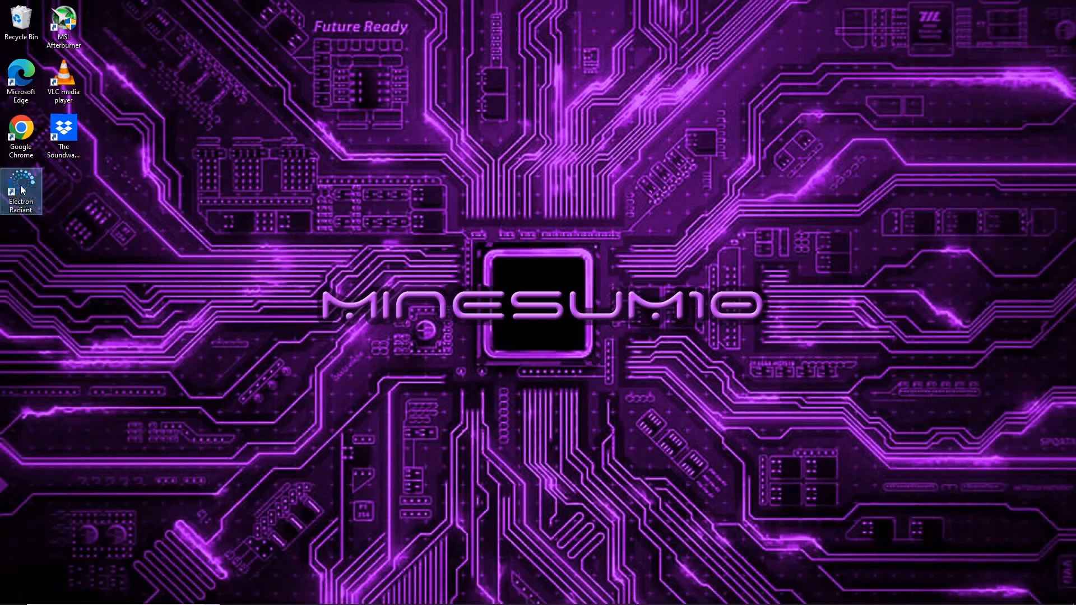
Launch Electron Radiant from its desktop shortcut and continue with automatic server connection.
{"action": "double_click", "coordinate": [20, 187]}
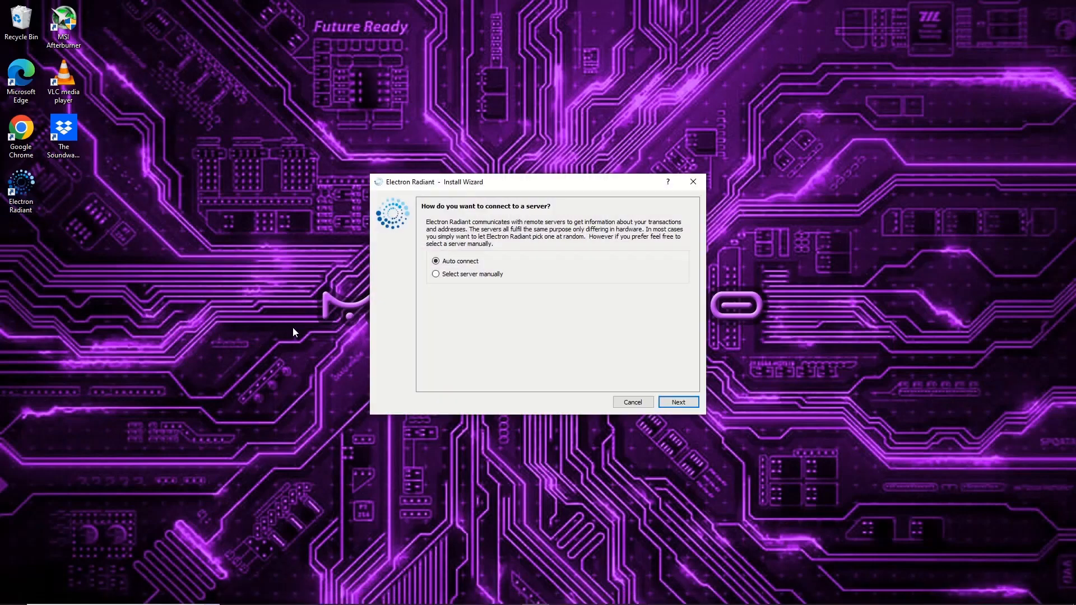
{"action": "mouse_move", "coordinate": [450, 236]}
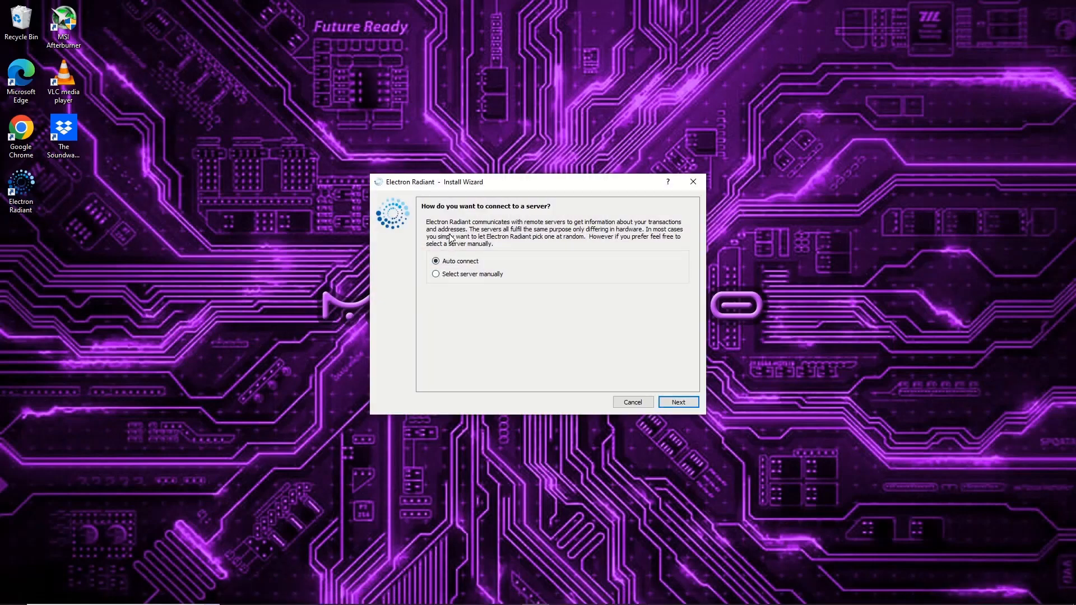
{"action": "mouse_move", "coordinate": [525, 244]}
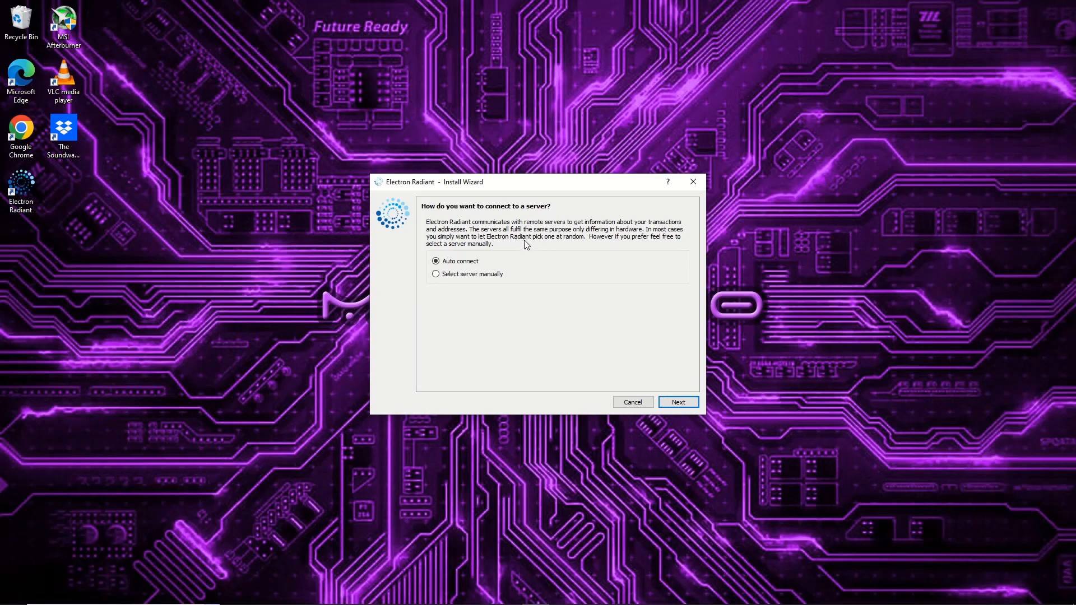
{"action": "mouse_move", "coordinate": [491, 260]}
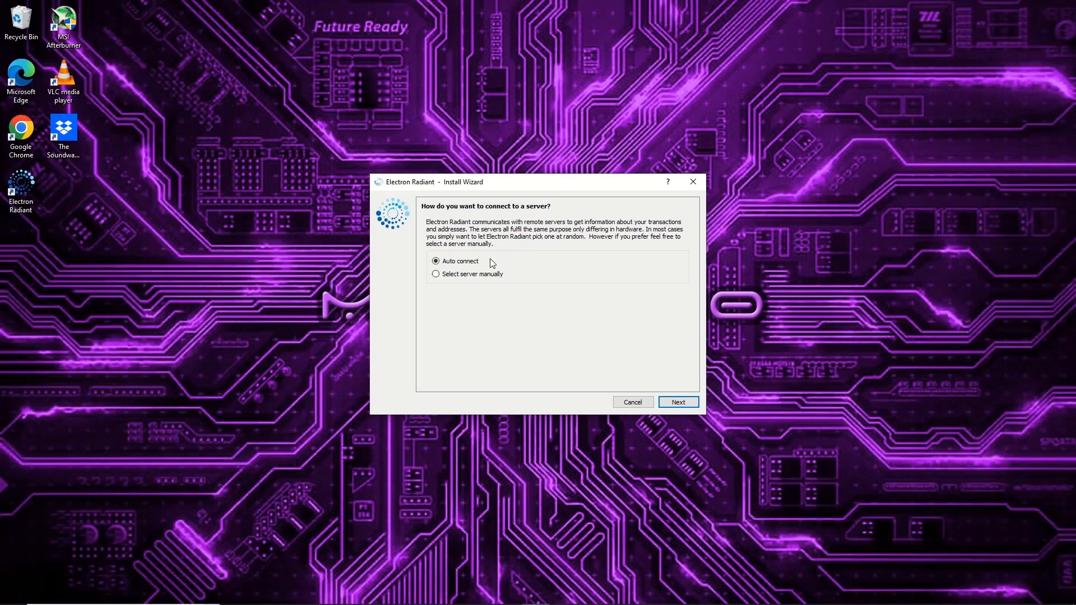
{"action": "left_click", "coordinate": [678, 401]}
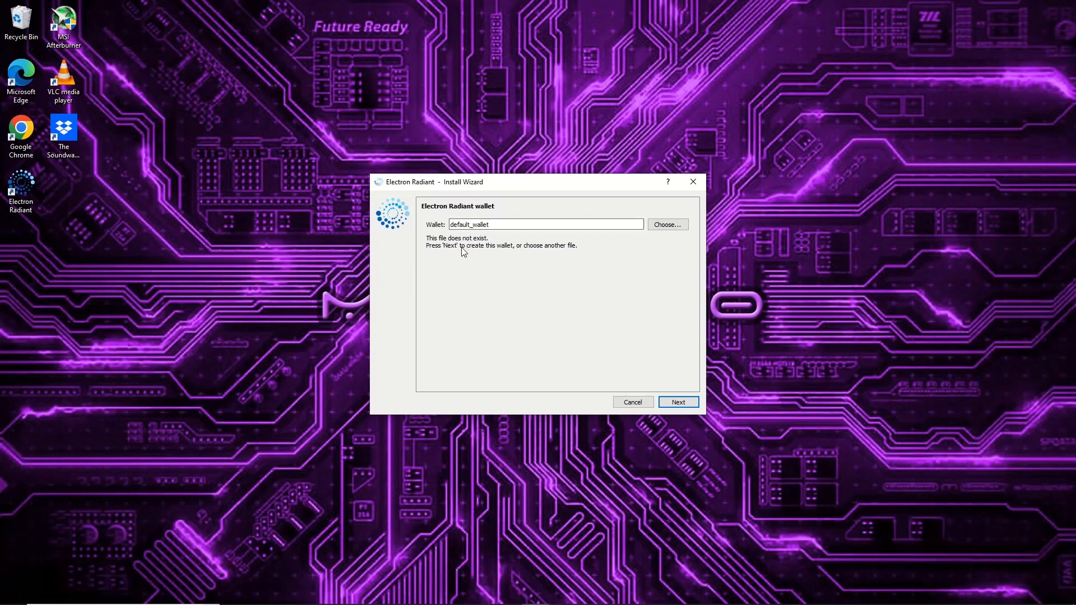
{"action": "mouse_move", "coordinate": [671, 406]}
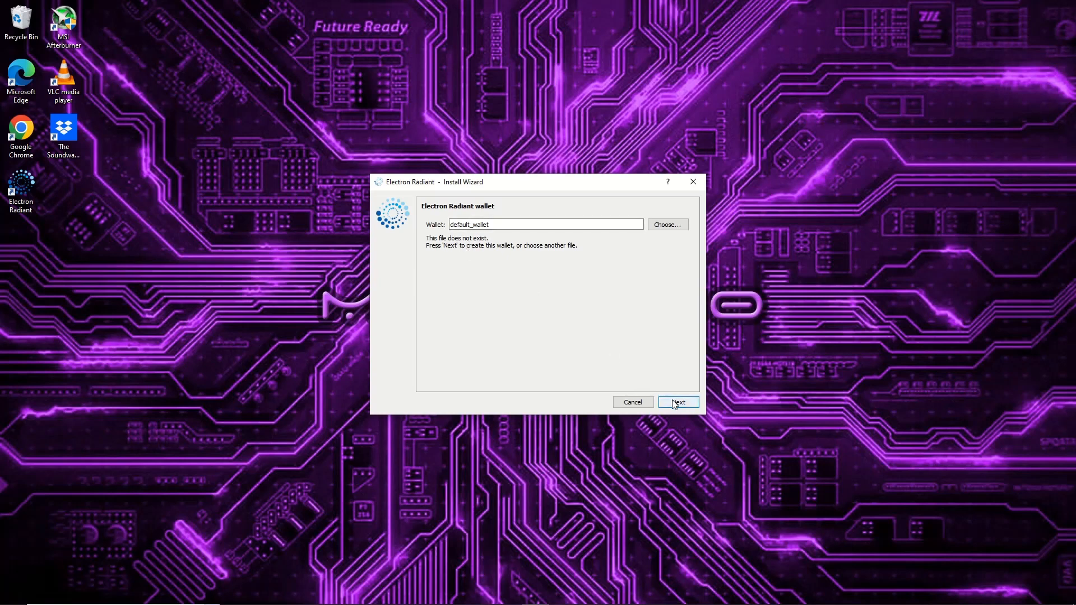
Create default_wallet as a Standard wallet with a newly generated seed.
{"action": "left_click", "coordinate": [678, 401]}
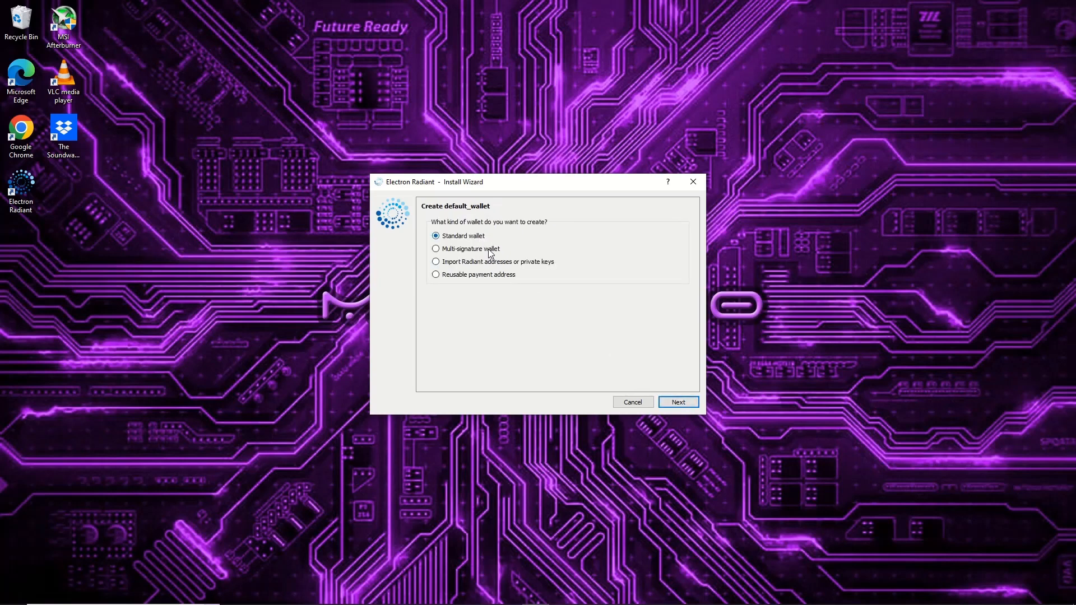
{"action": "mouse_move", "coordinate": [520, 279]}
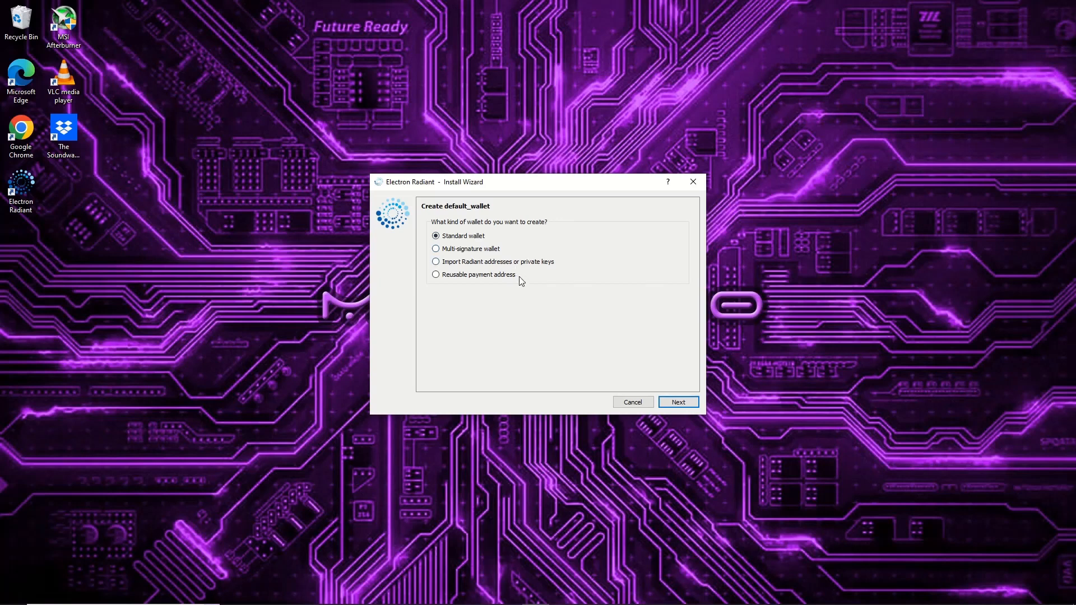
{"action": "left_click", "coordinate": [678, 401]}
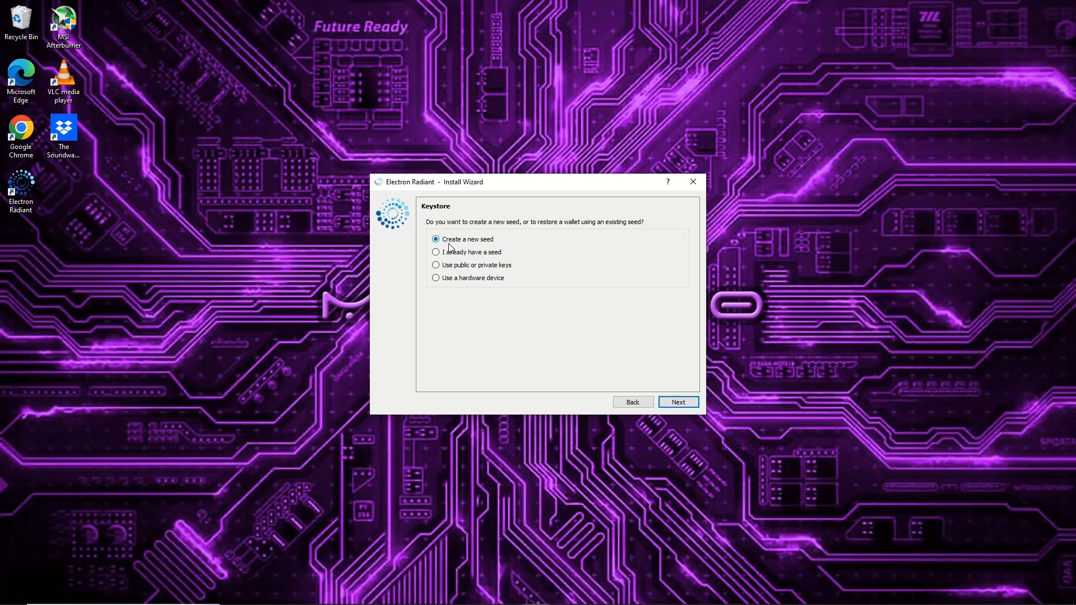
{"action": "mouse_move", "coordinate": [446, 276]}
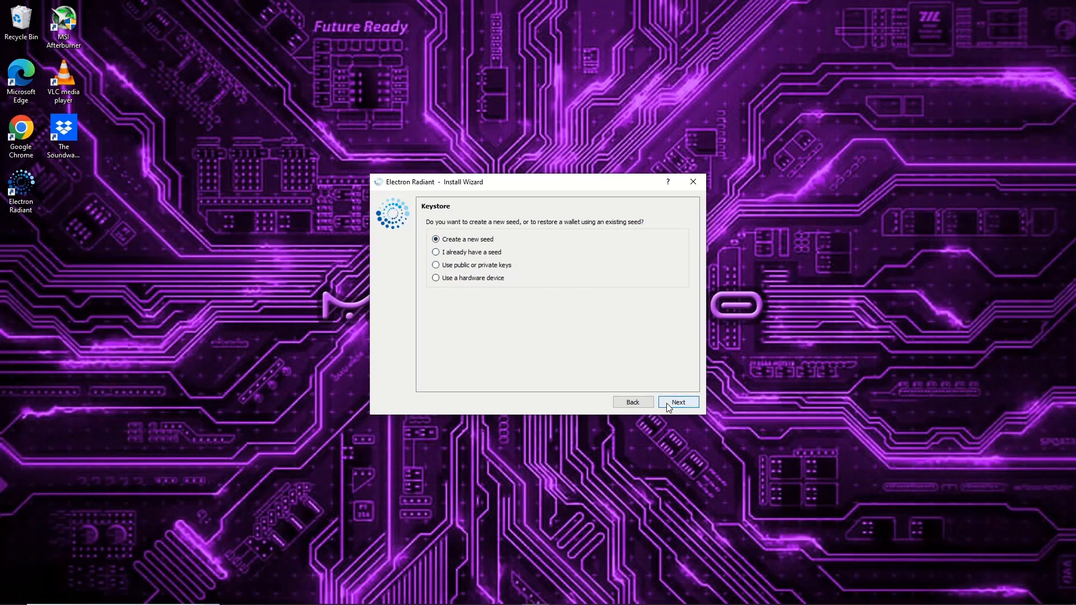
{"action": "left_click", "coordinate": [678, 401]}
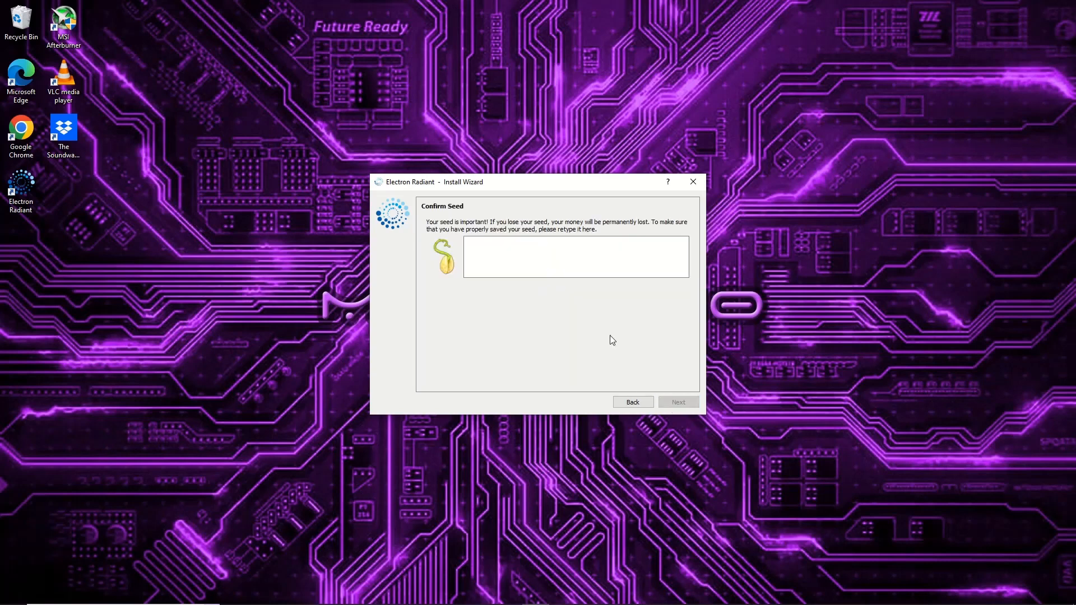
{"action": "left_click", "coordinate": [532, 255]}
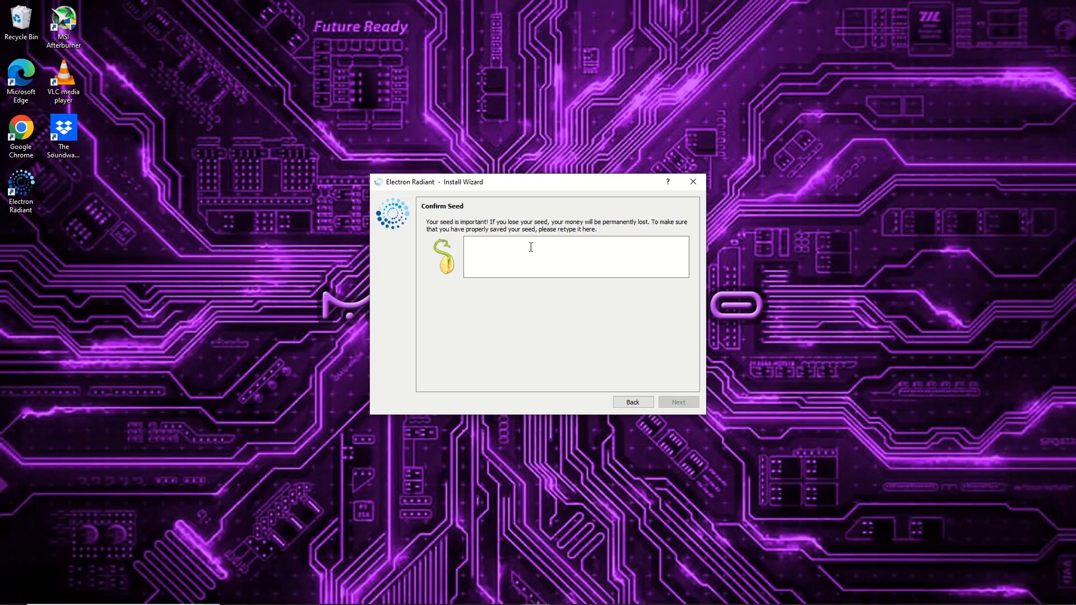
{"action": "left_click", "coordinate": [576, 256]}
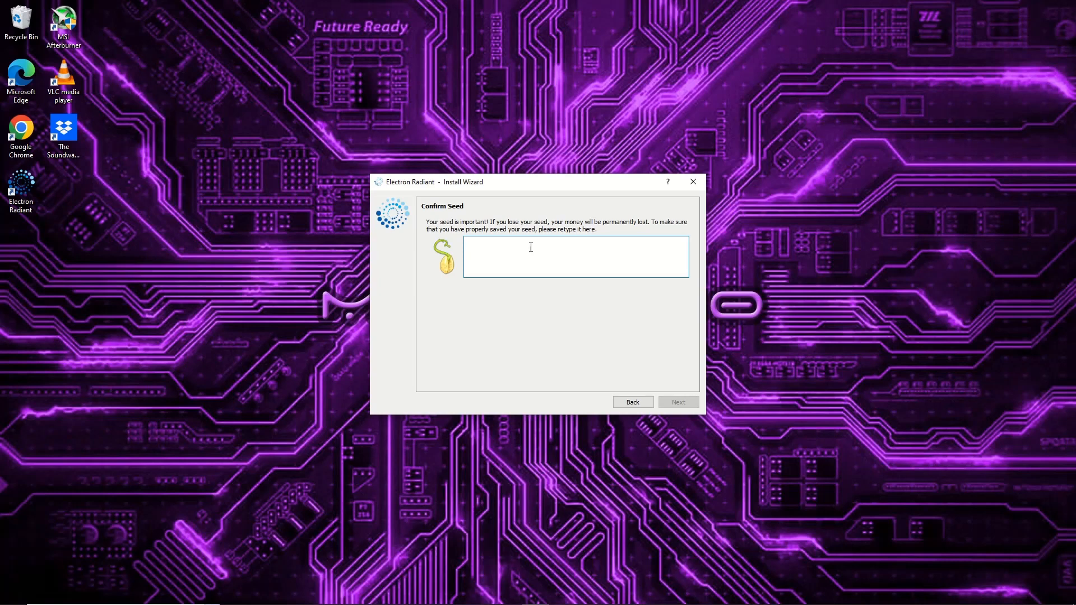
{"action": "left_click", "coordinate": [678, 401]}
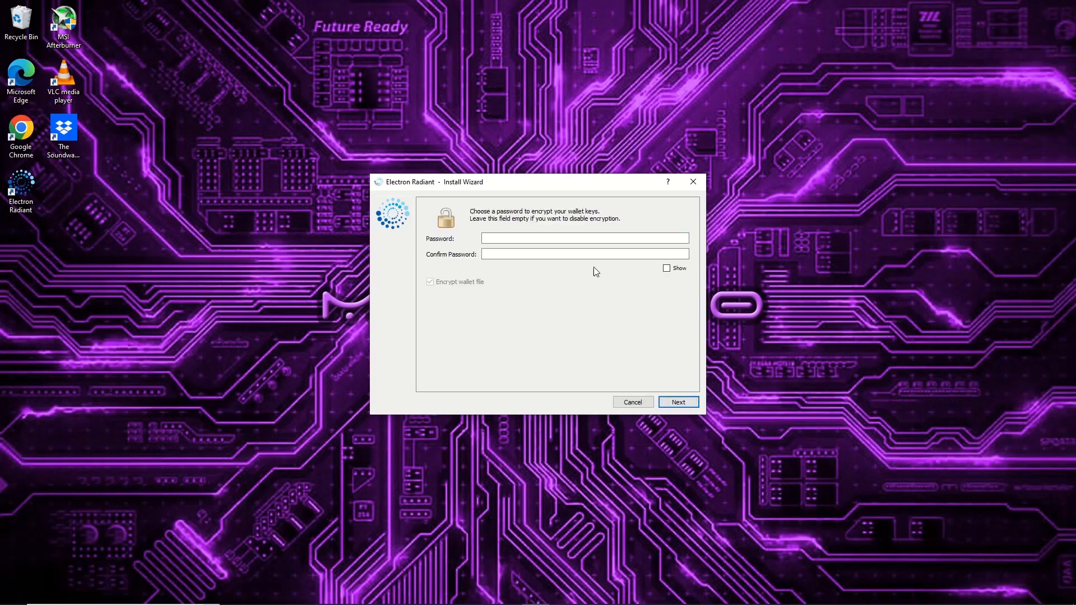
Enter and confirm the encryption password with wallet file encryption, creating default_wallet.
{"action": "left_click", "coordinate": [576, 237]}
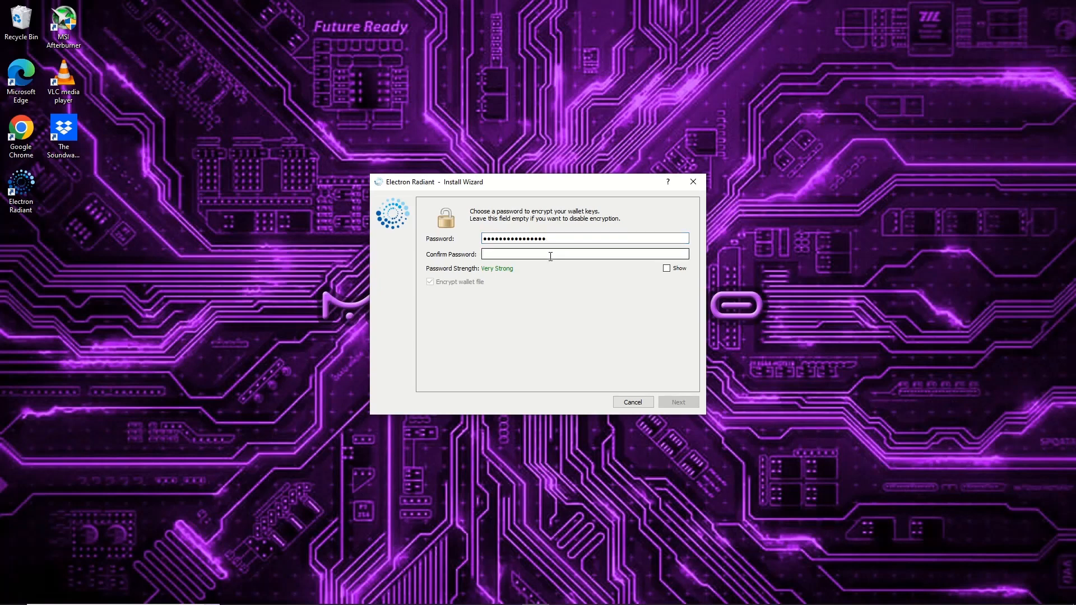
{"action": "type", "text": "••"}
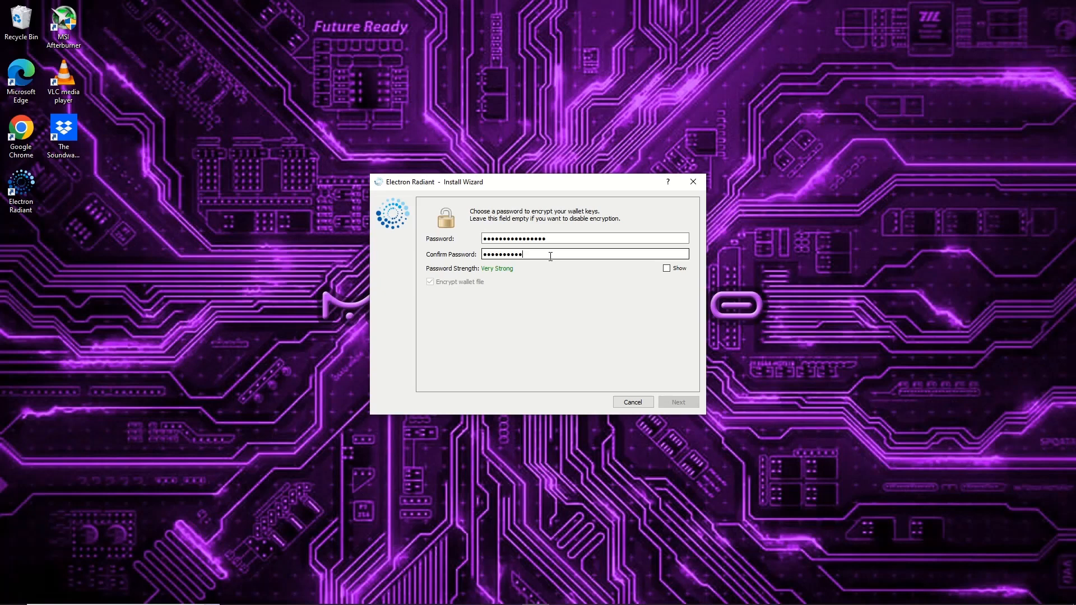
{"action": "type", "text": "•••••"}
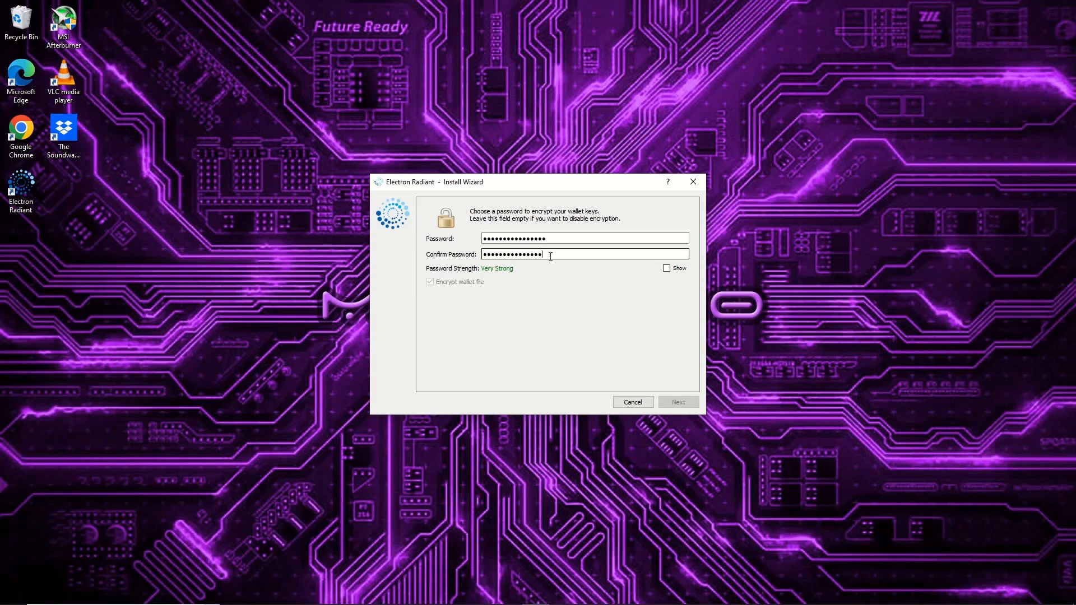
{"action": "left_click", "coordinate": [431, 282]}
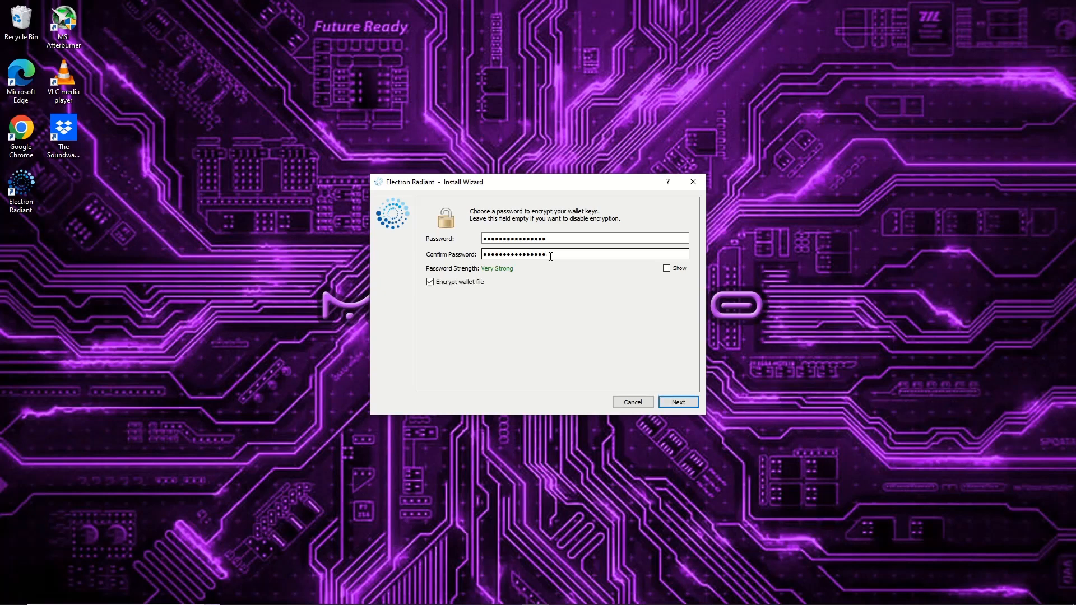
{"action": "left_click", "coordinate": [678, 402]}
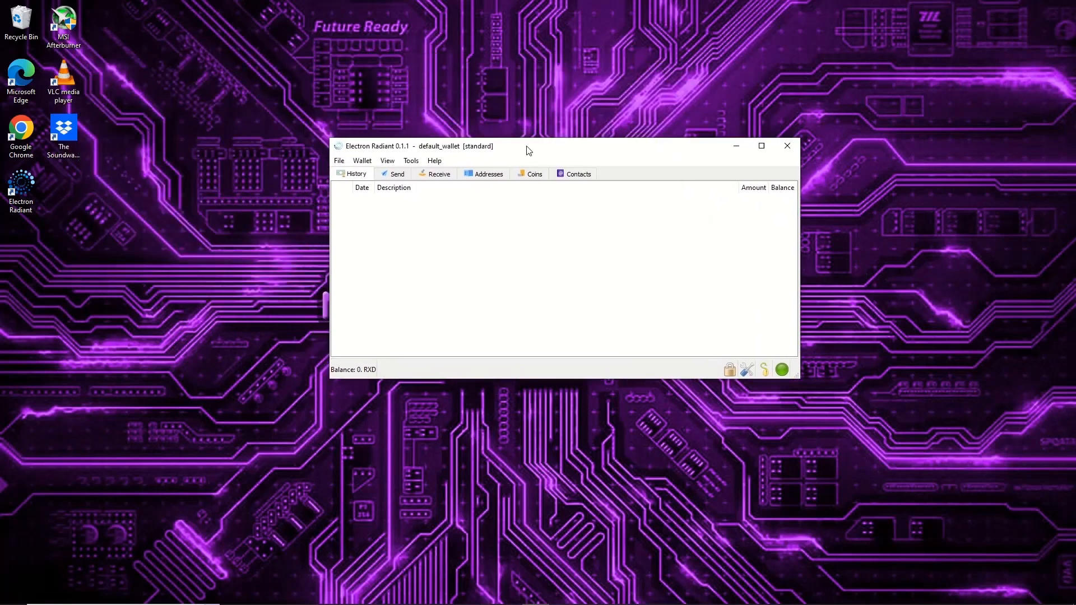
Switch to Receive to display the wallet's receiving address and QR code.
{"action": "left_click", "coordinate": [438, 174]}
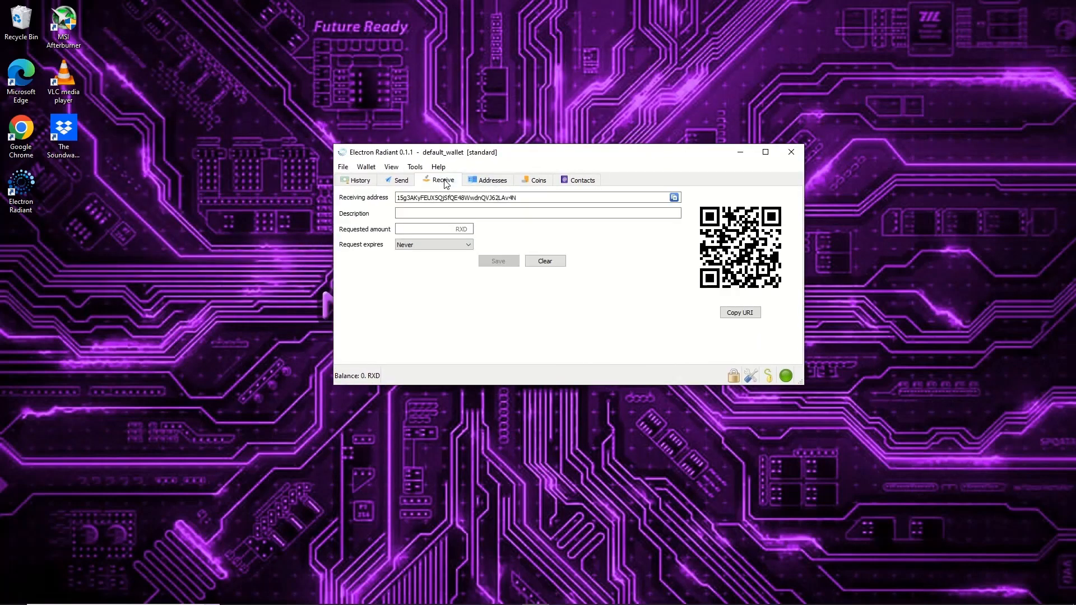
{"action": "mouse_move", "coordinate": [520, 211]}
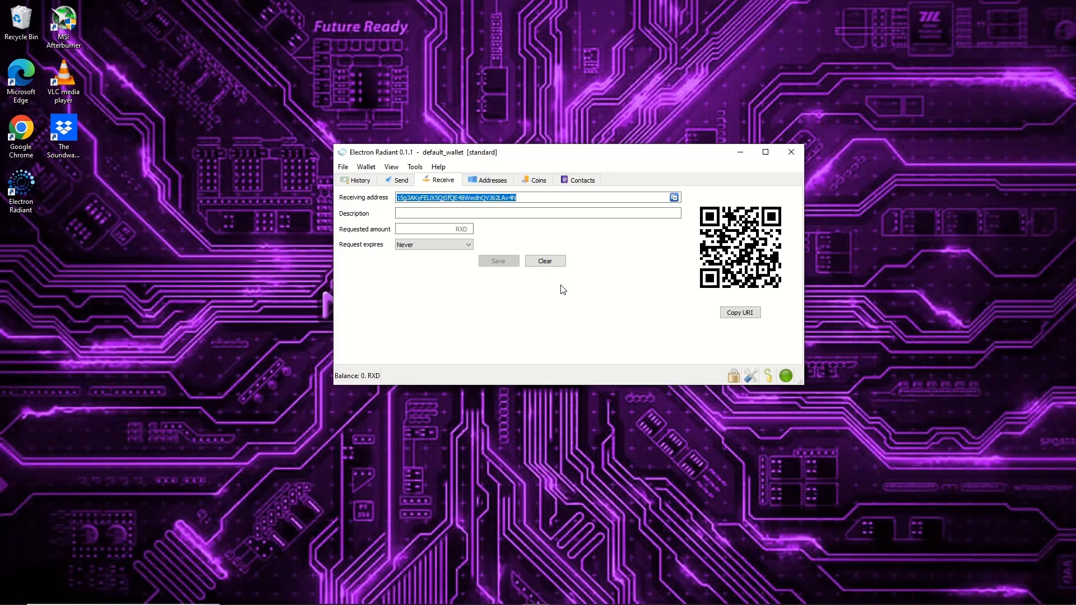
{"action": "mouse_move", "coordinate": [804, 230]}
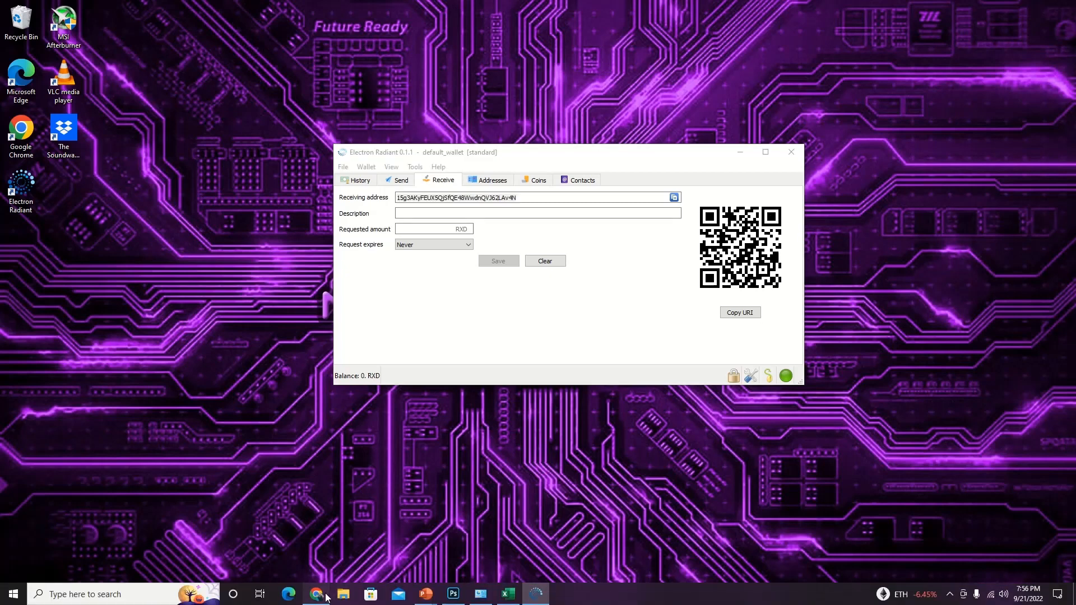
Switch to the browser and show the HiveOS farm's Wallets list.
{"action": "left_click", "coordinate": [314, 594]}
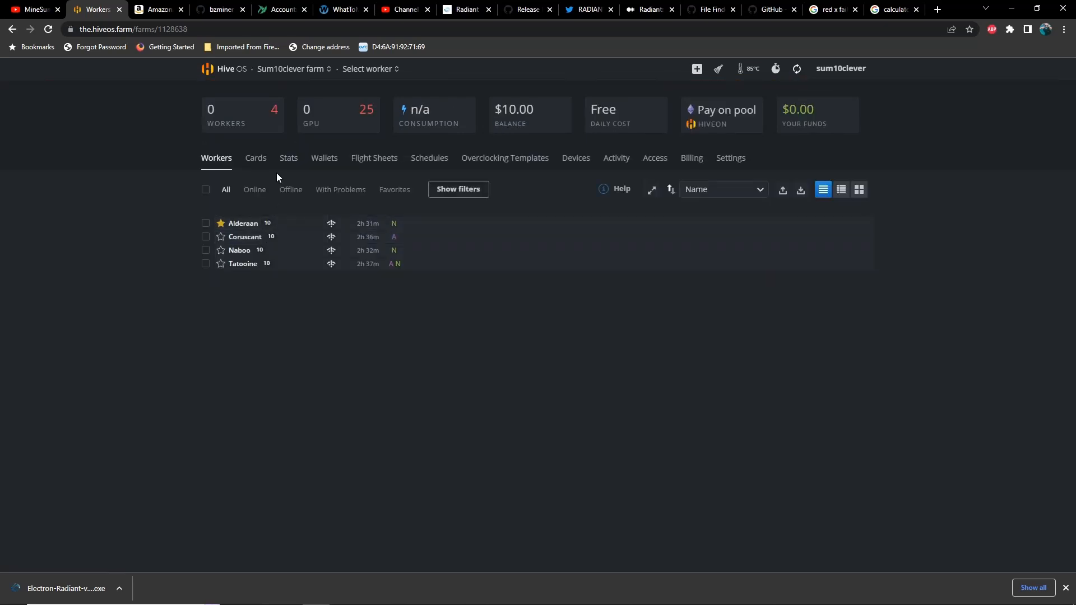
{"action": "left_click", "coordinate": [324, 157]}
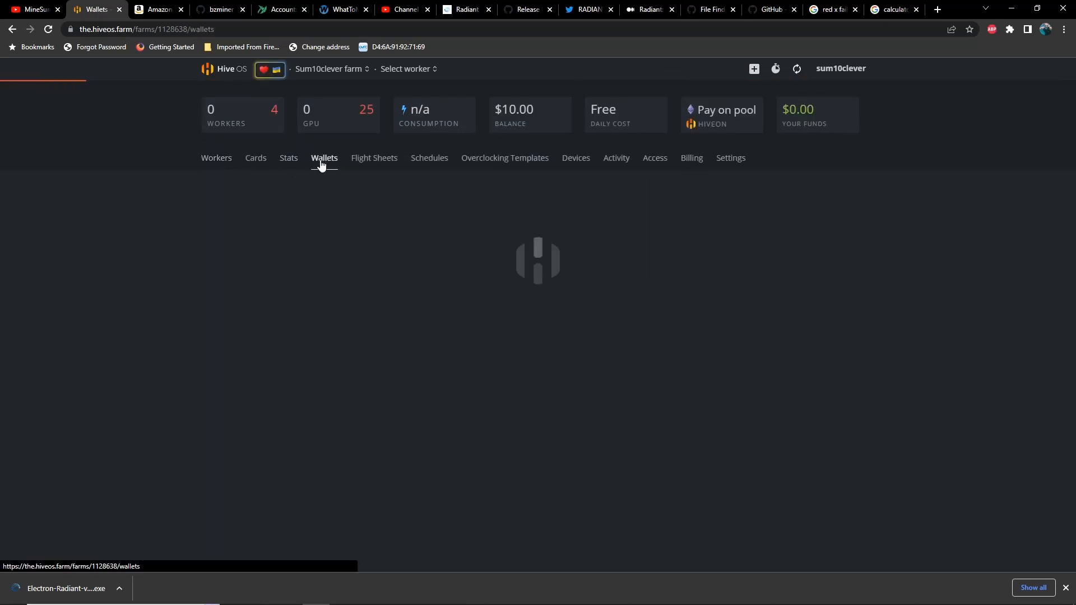
{"action": "left_click", "coordinate": [324, 158]}
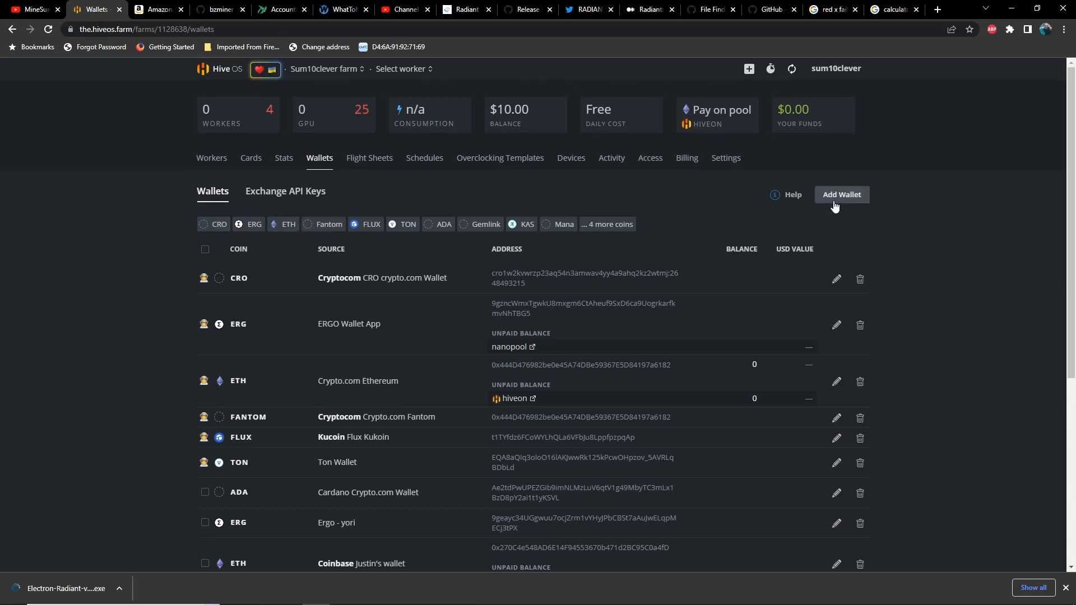
{"action": "left_click", "coordinate": [840, 196]}
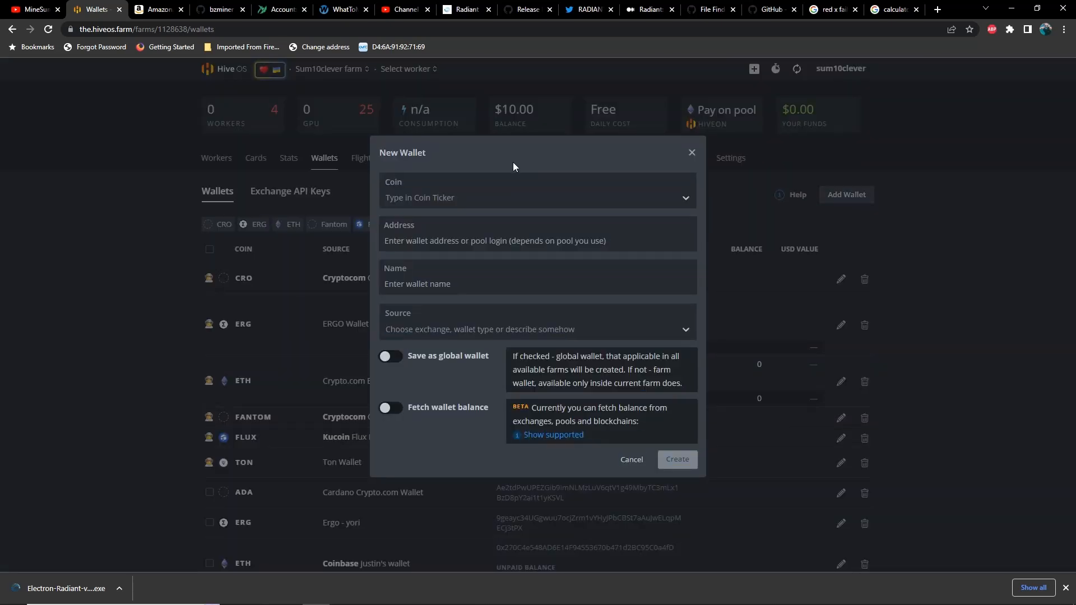
{"action": "left_click", "coordinate": [537, 197]}
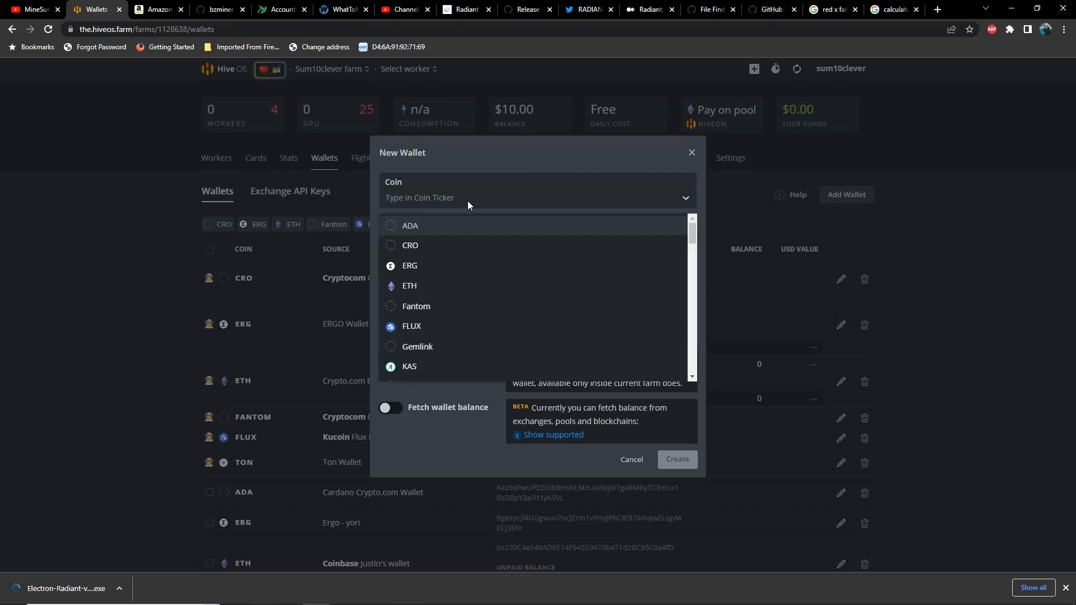
{"action": "type", "text": "ra"}
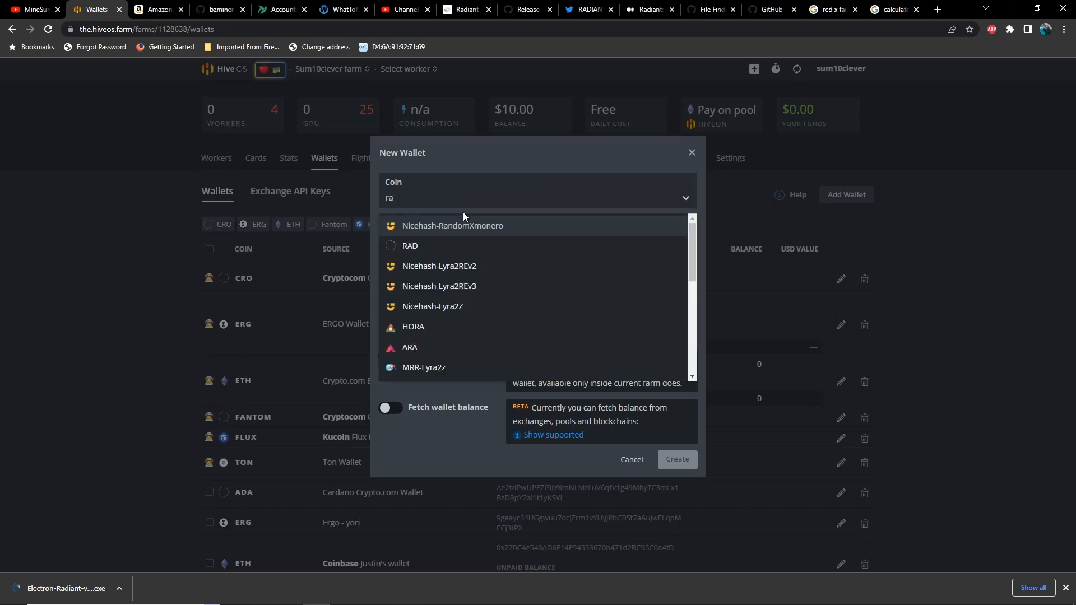
{"action": "left_click", "coordinate": [410, 246]}
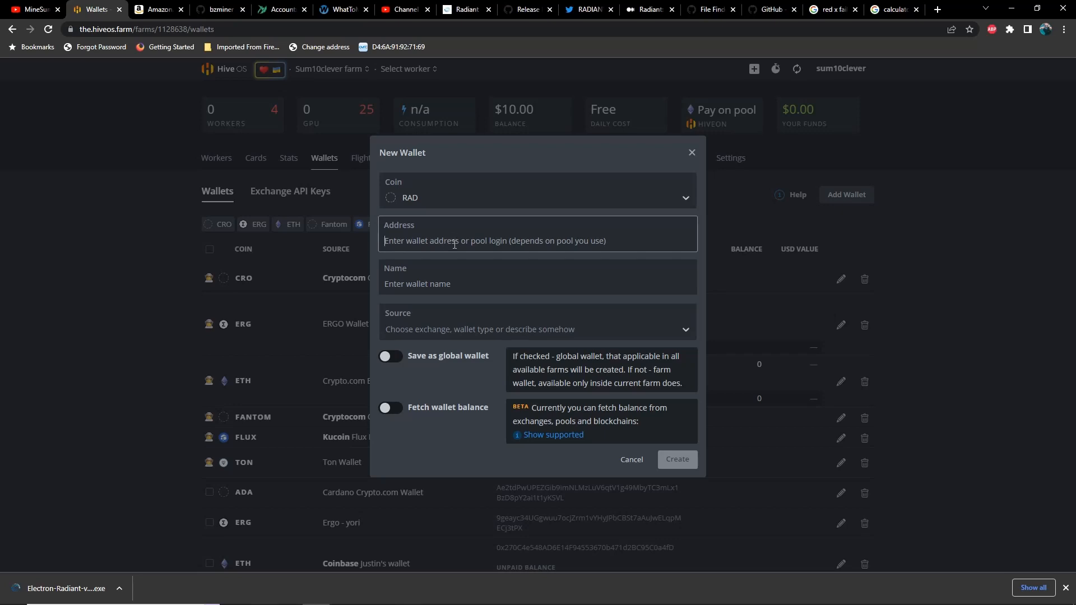
{"action": "type", "text": "15g3AKyFEUX5QjSfQE48WwdnQVJ62LAv4N"}
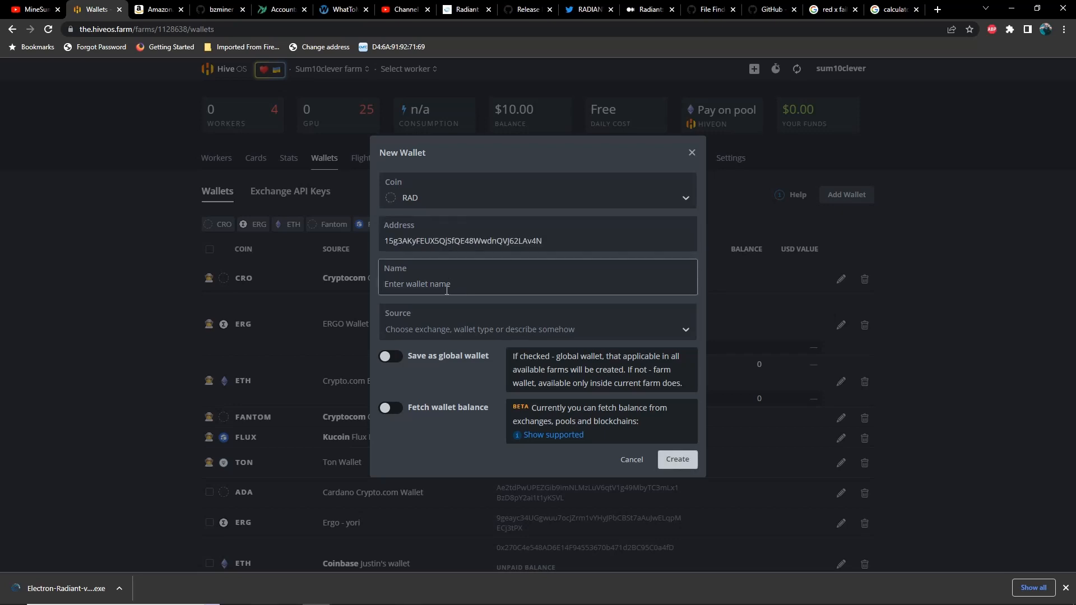
Name it Radiant Desktop Wallet and create the wallet.
{"action": "type", "text": "Radiant"}
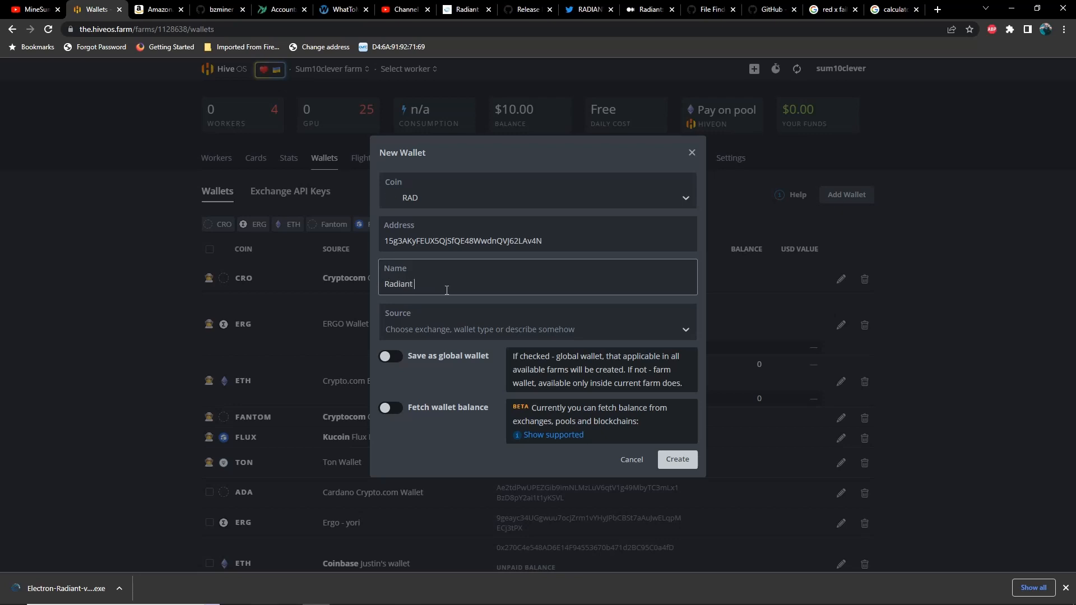
{"action": "type", "text": "Wall"}
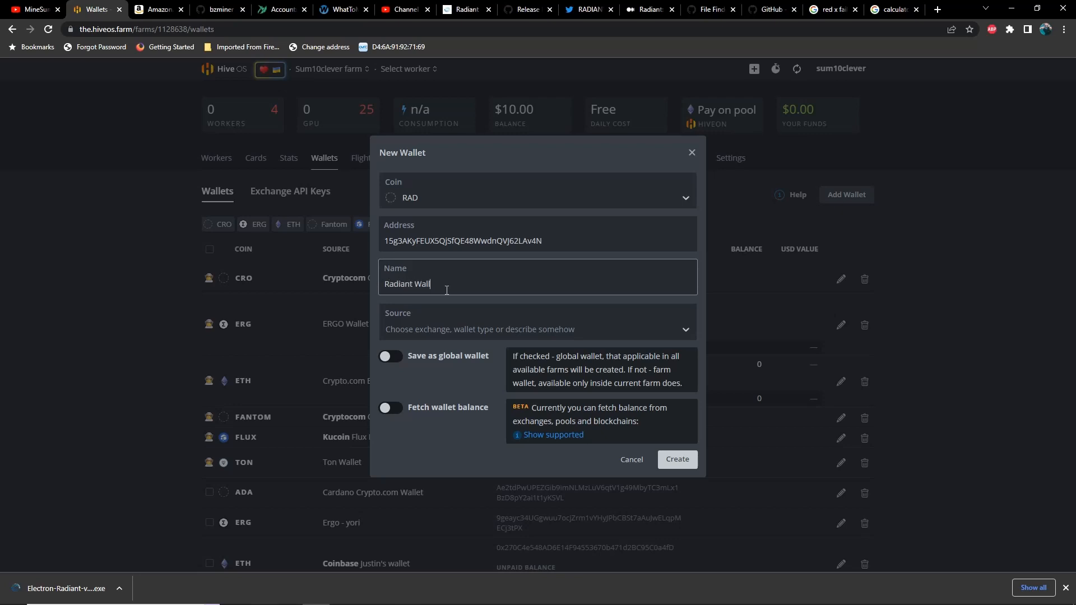
{"action": "type", "text": "et"}
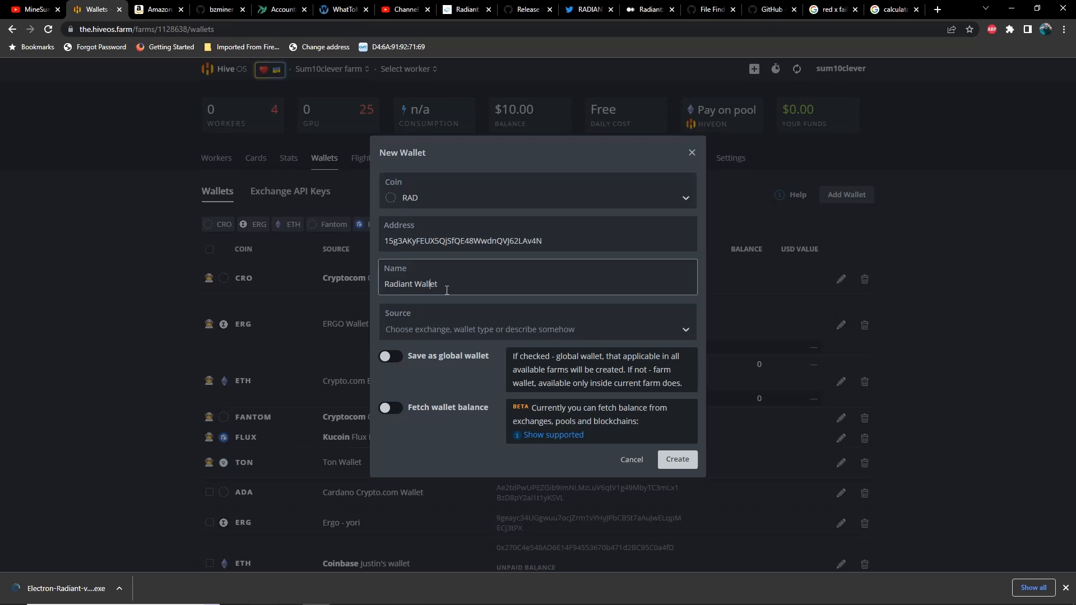
{"action": "type", "text": "Desktop"}
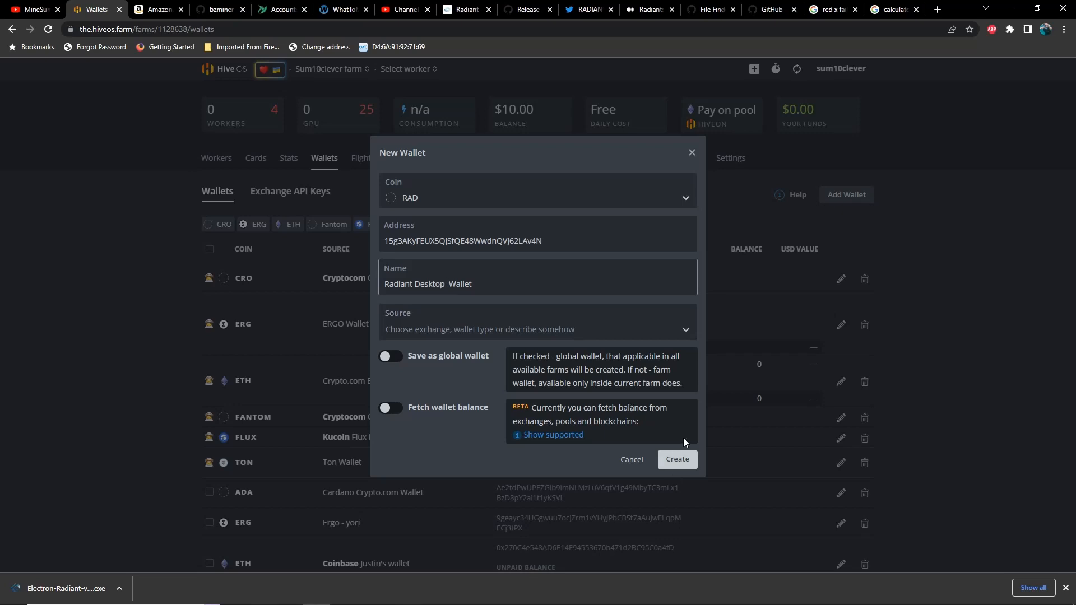
{"action": "left_click", "coordinate": [677, 459]}
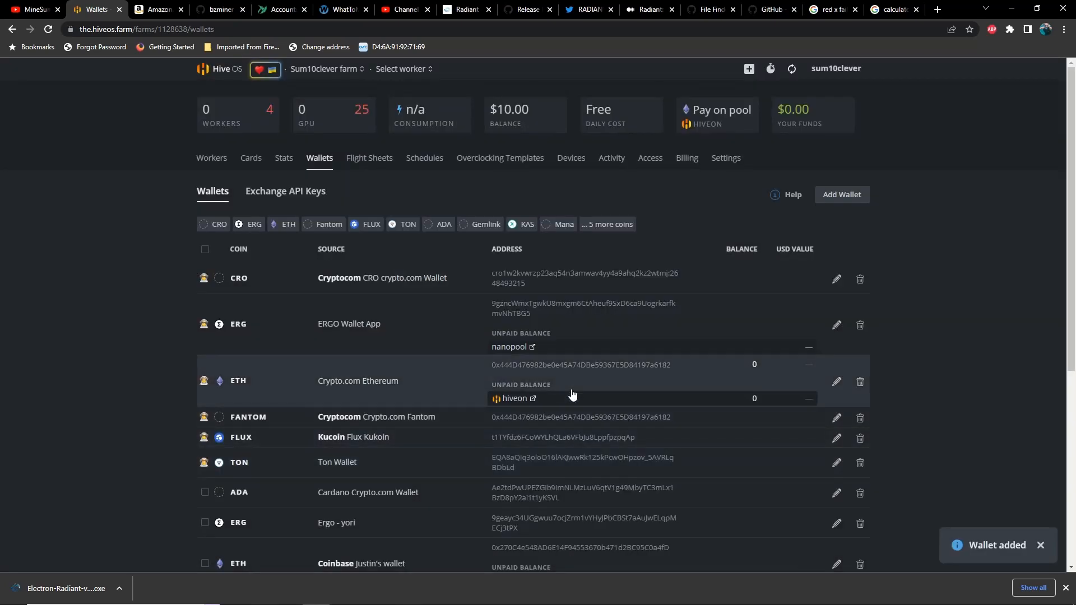
Go to worker Naboo's Flight Sheet and start editing the Radiant CCMiner flight sheet.
{"action": "left_click", "coordinate": [211, 157]}
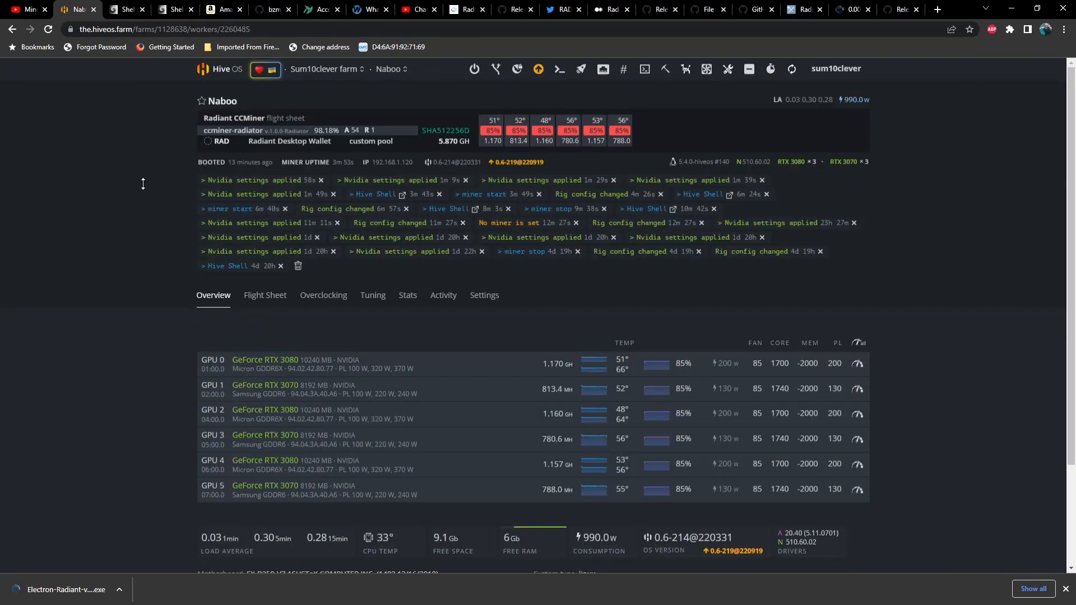
{"action": "mouse_move", "coordinate": [287, 305]}
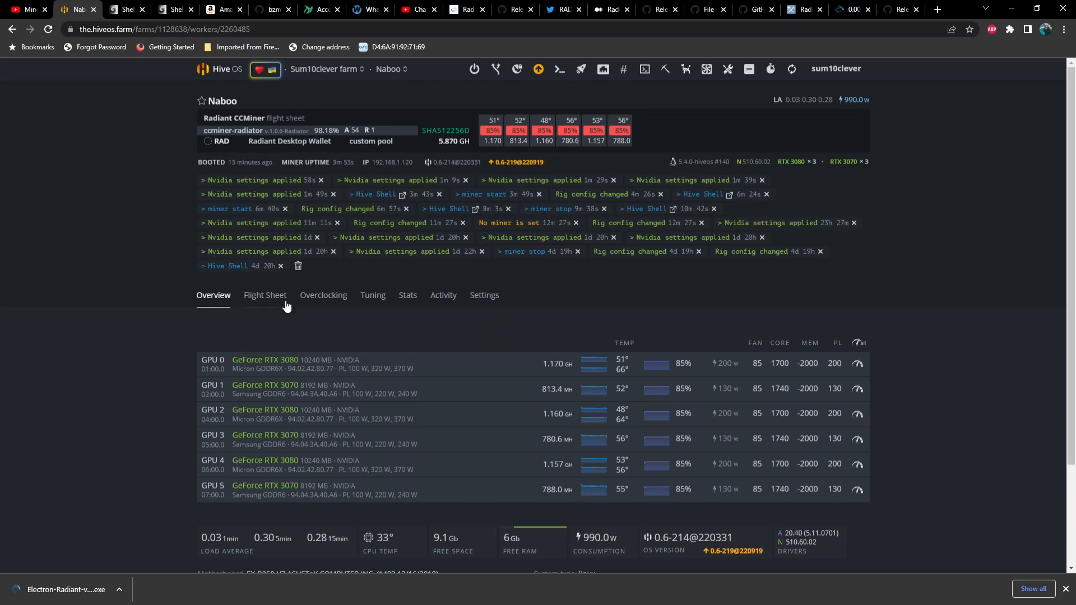
{"action": "left_click", "coordinate": [265, 296]}
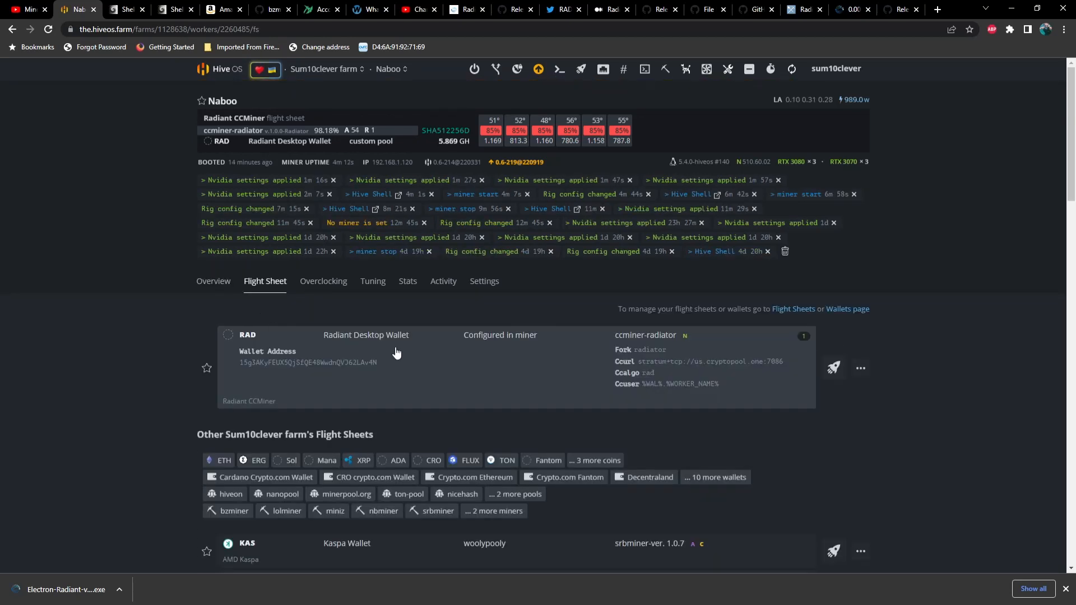
{"action": "left_click", "coordinate": [861, 368]}
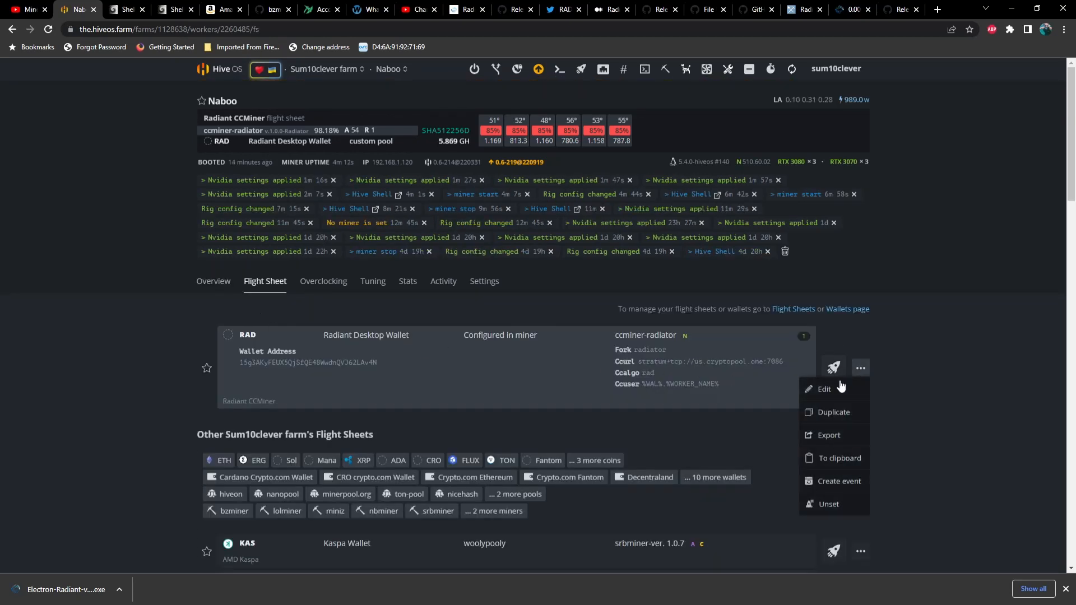
{"action": "left_click", "coordinate": [824, 388]}
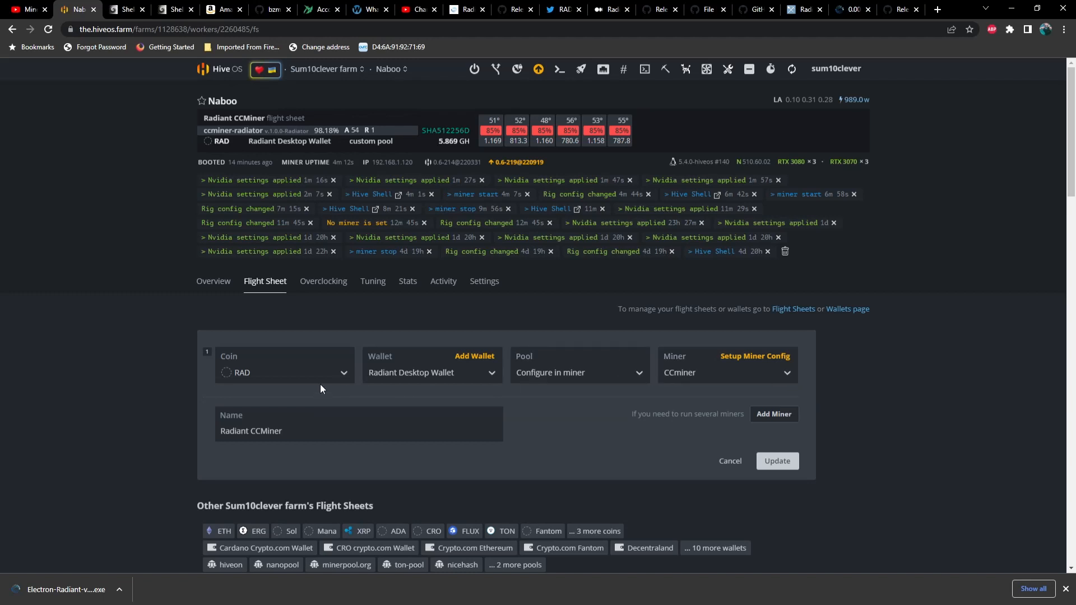
Select coin RAD, wallet Radiant Desktop Wallet and miner CCminer for the flight sheet.
{"action": "left_click", "coordinate": [285, 373]}
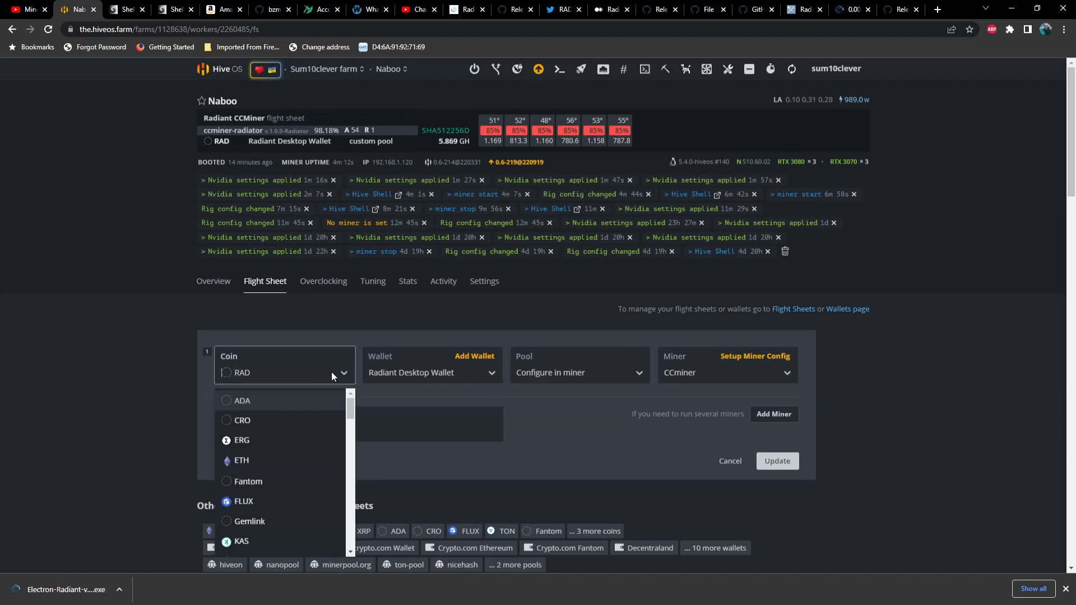
{"action": "type", "text": "rad"}
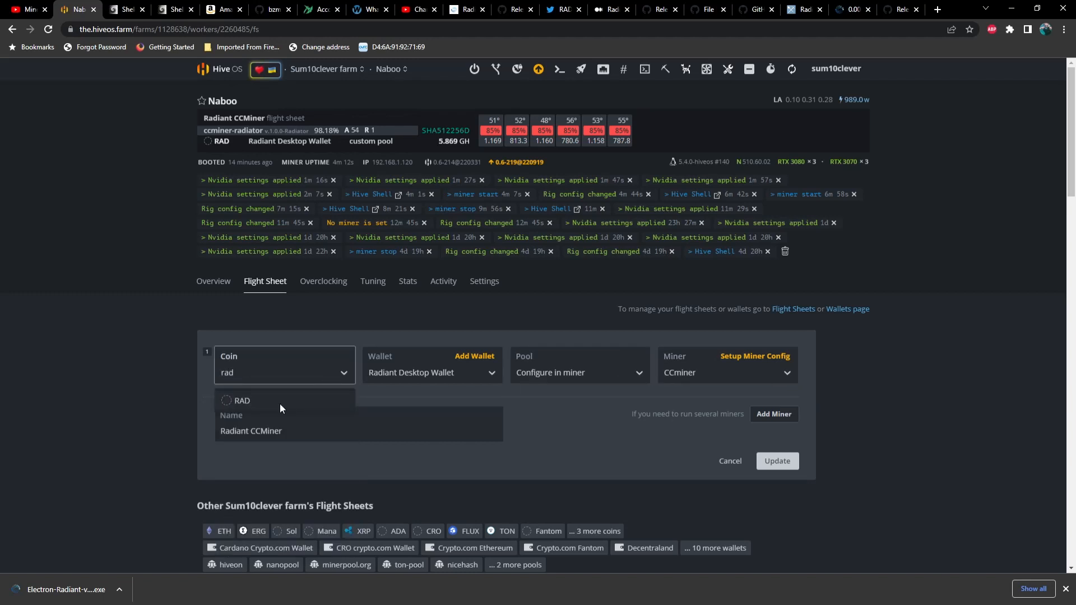
{"action": "left_click", "coordinate": [432, 373]}
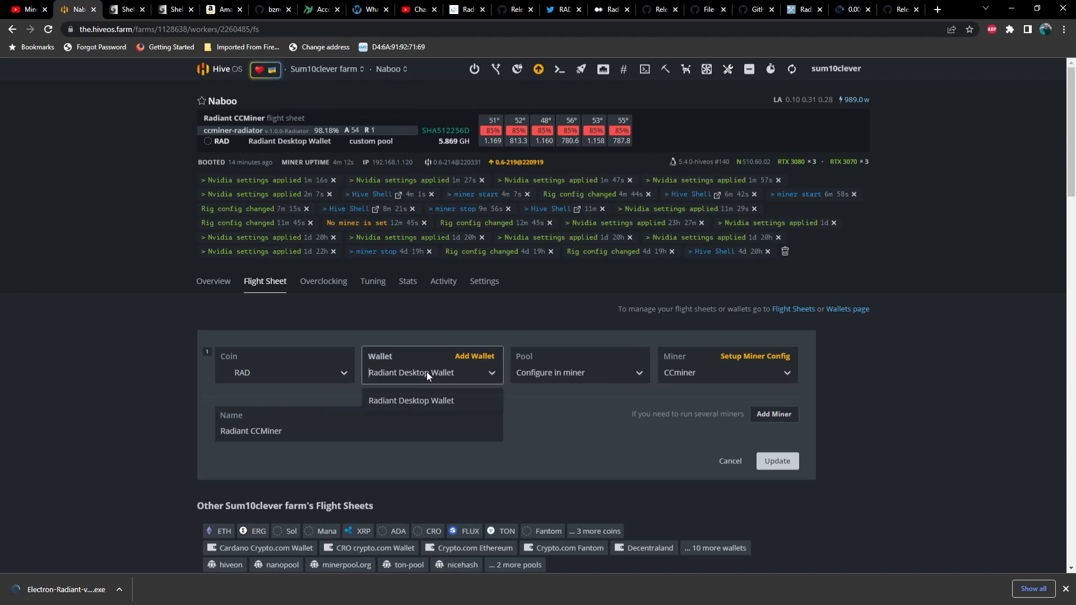
{"action": "left_click", "coordinate": [581, 374]}
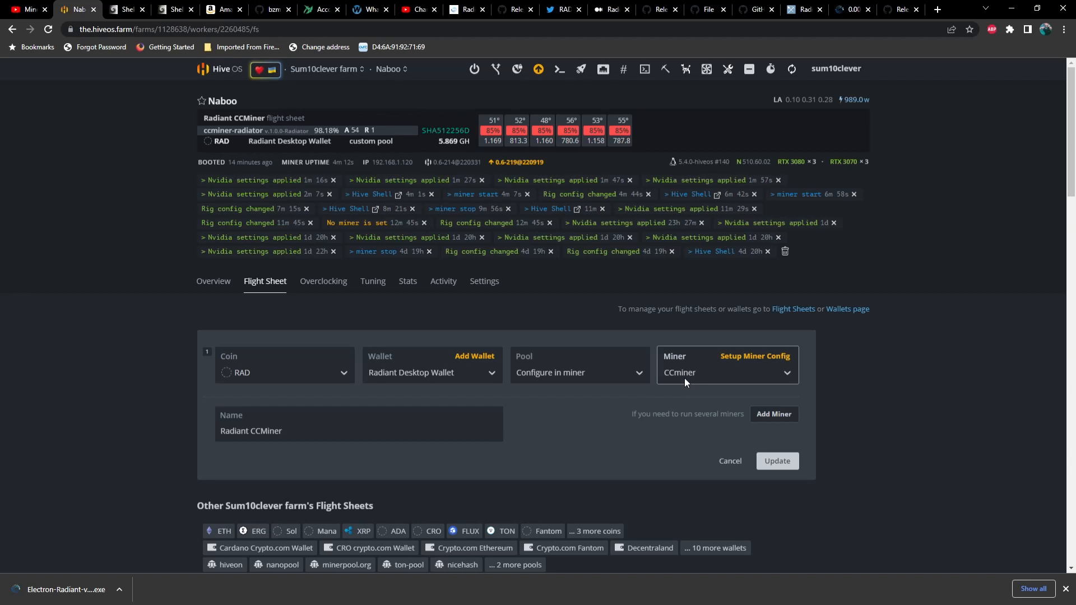
{"action": "left_click", "coordinate": [726, 373]}
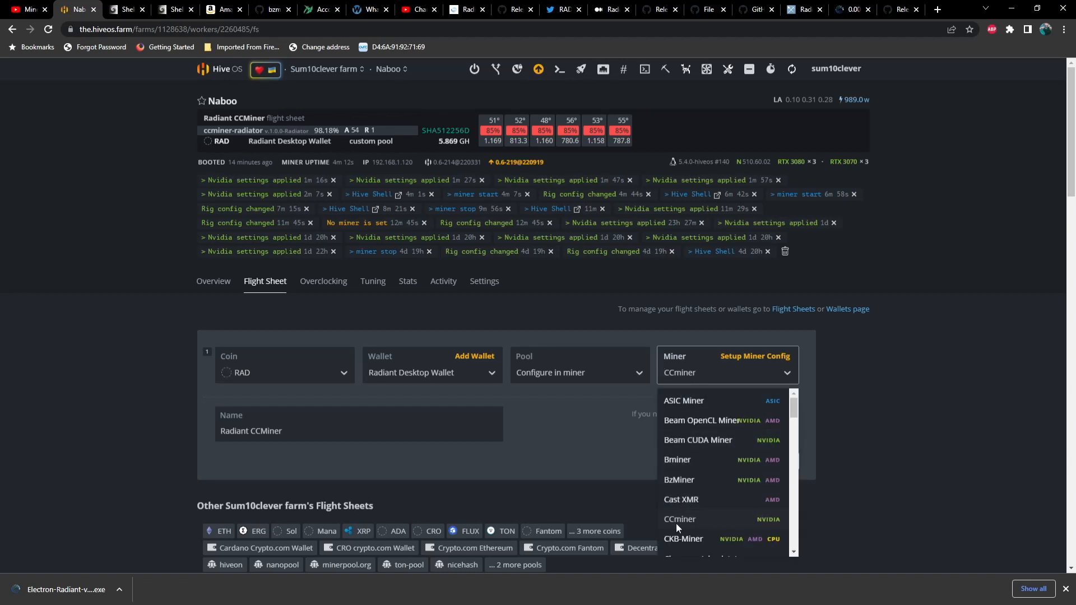
{"action": "left_click", "coordinate": [756, 356]}
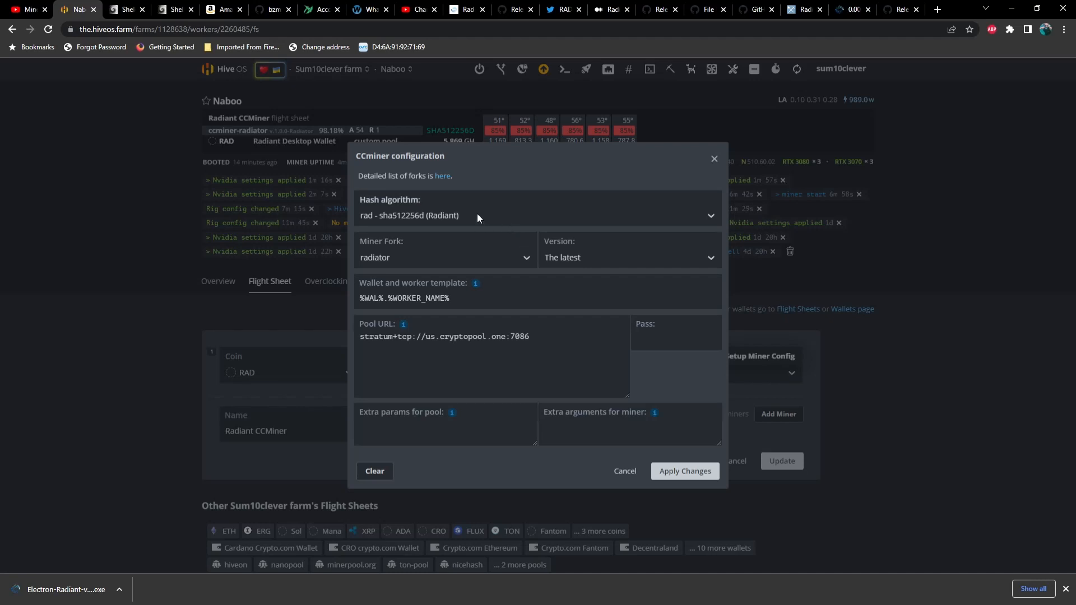
Review rad sha512256d algorithm, miner fork and pool stratum+tcp://us.cryptopool.one:7086, then cancel without applying.
{"action": "left_click", "coordinate": [537, 215]}
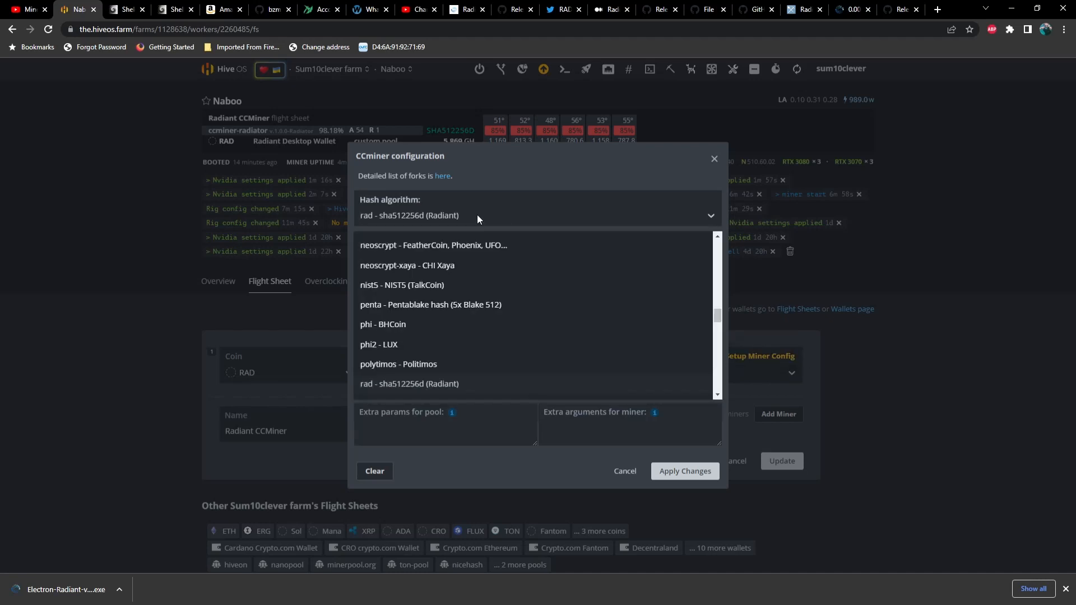
{"action": "mouse_move", "coordinate": [437, 392]}
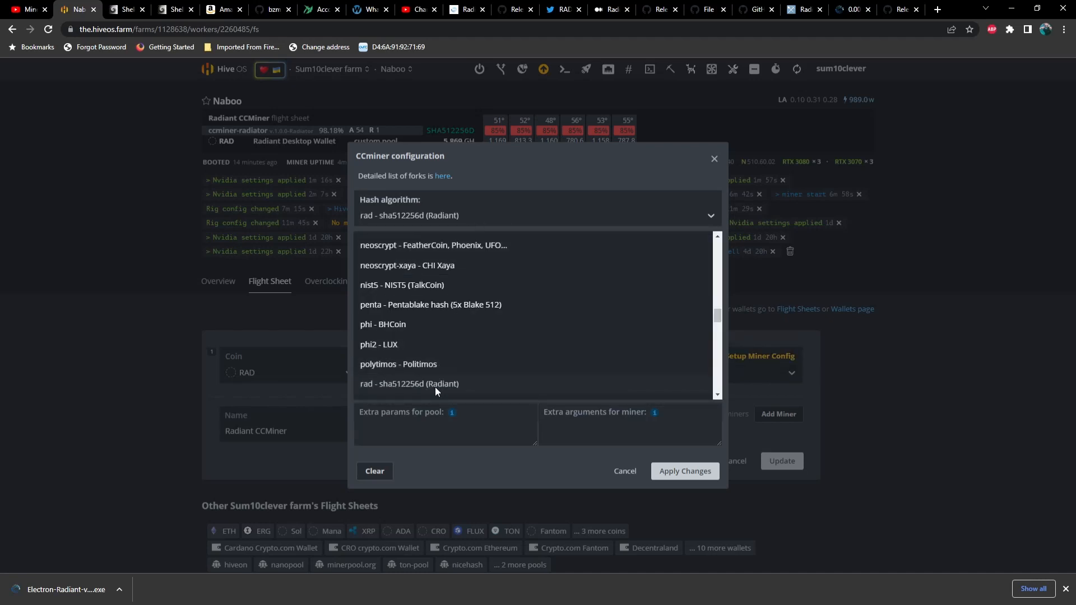
{"action": "left_click", "coordinate": [410, 384]}
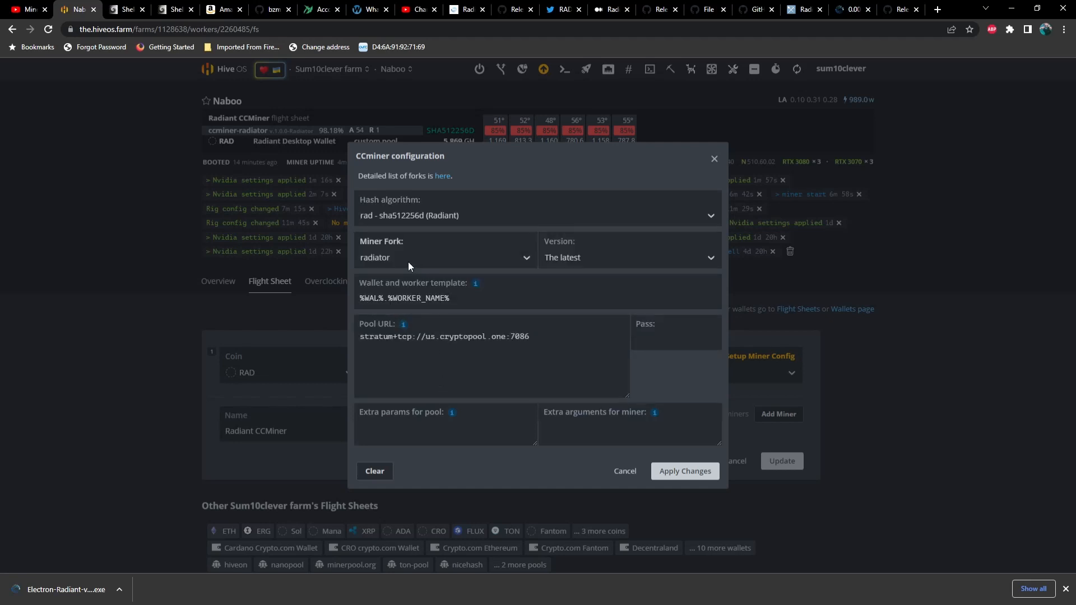
{"action": "left_click", "coordinate": [444, 258]}
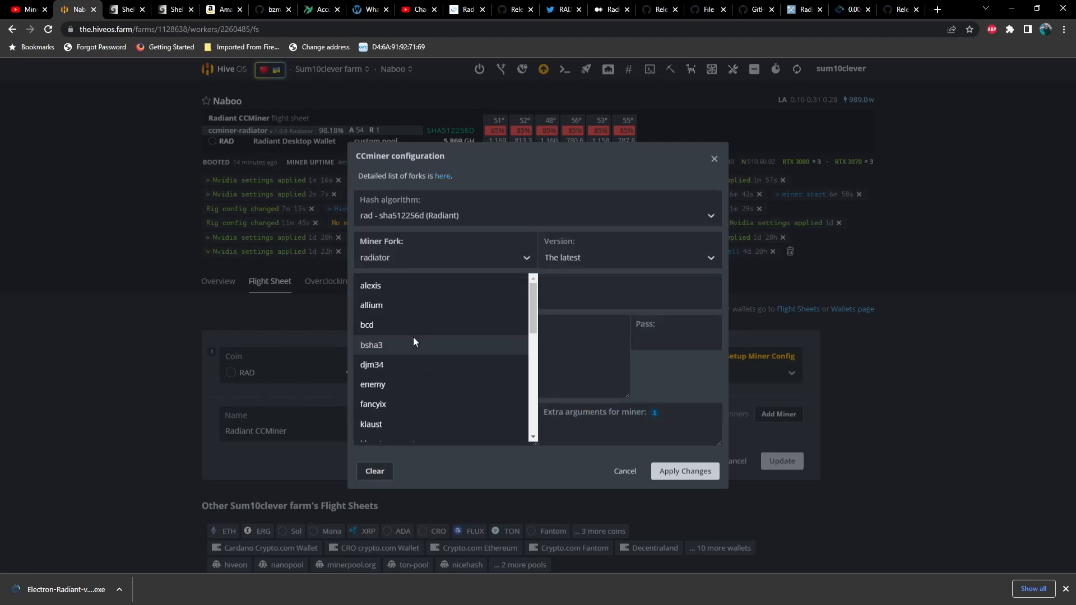
{"action": "scroll", "scroll_direction": "down", "scroll_amount": 3}
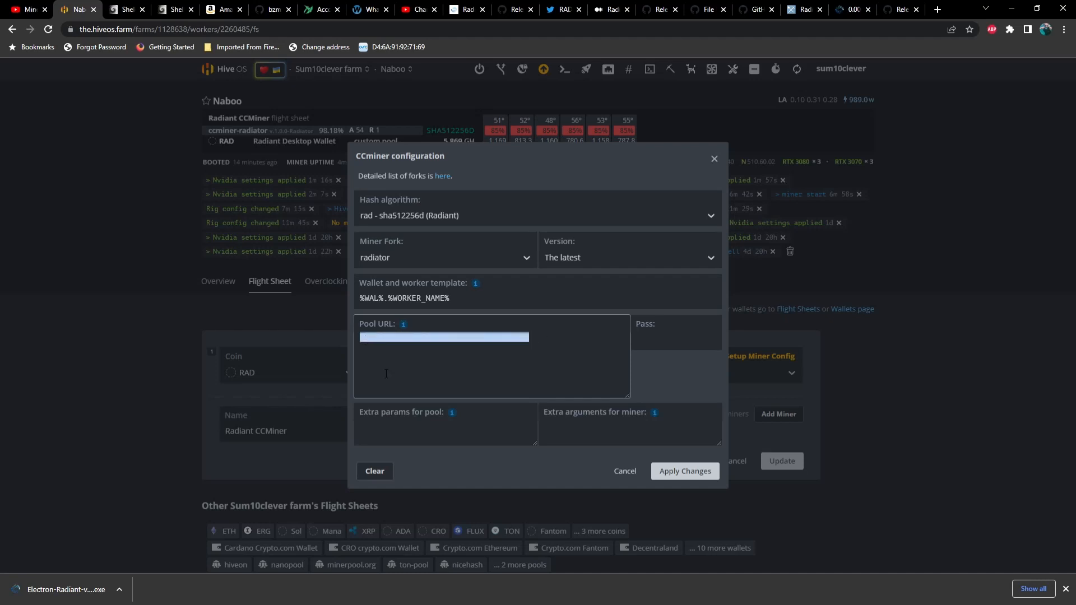
{"action": "type", "text": "stratum+tcp://us.cryptopool.one:7086"}
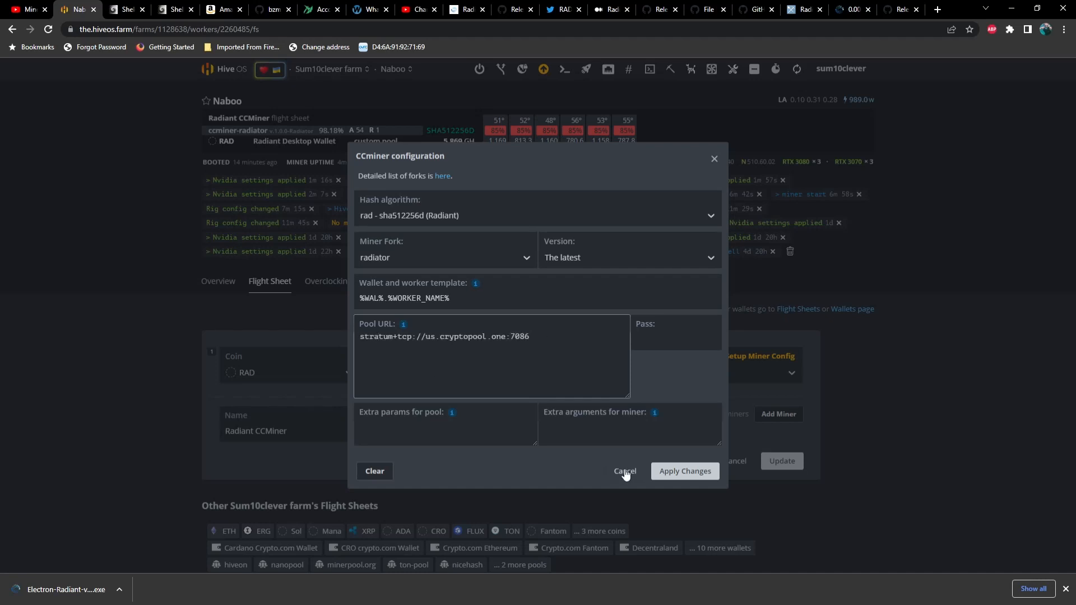
{"action": "left_click", "coordinate": [624, 470]}
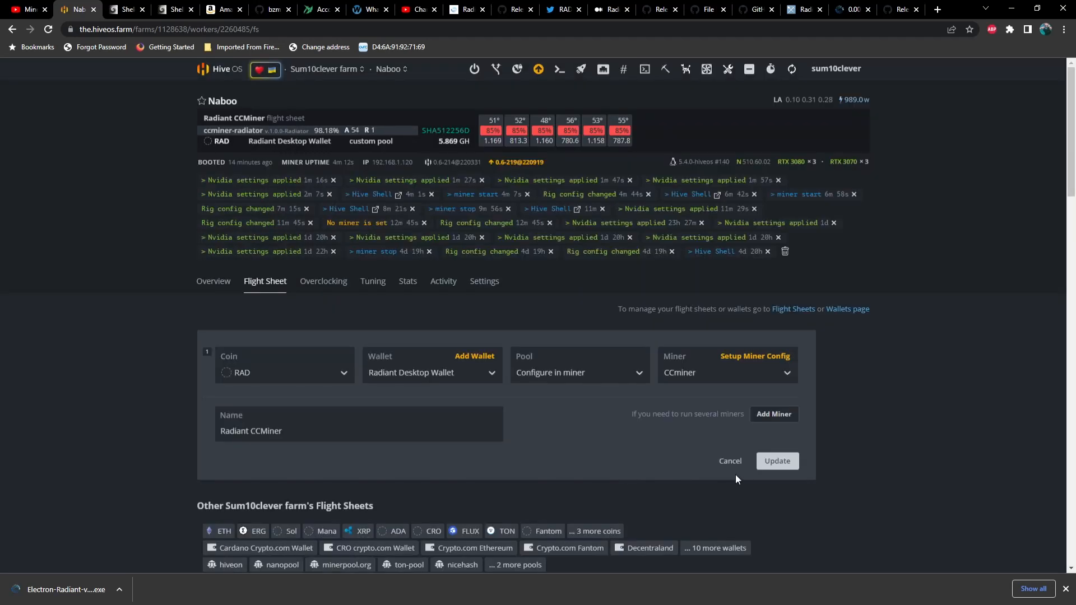
{"action": "mouse_move", "coordinate": [736, 461]}
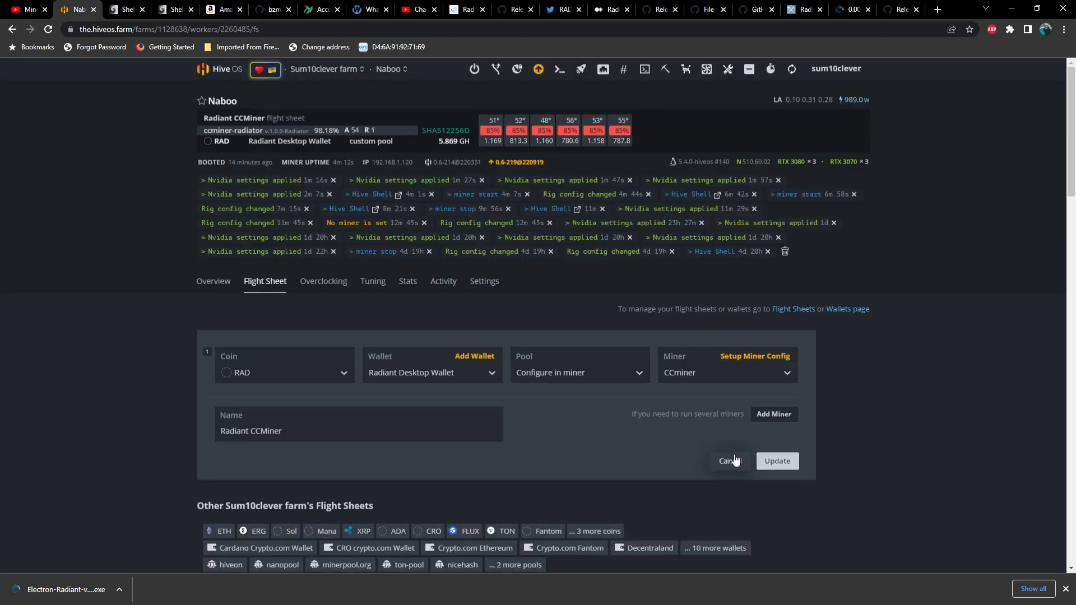
Cancel out of the Radiant CCminer flight sheet editor and view Naboo's six-GPU overview.
{"action": "left_click", "coordinate": [729, 461]}
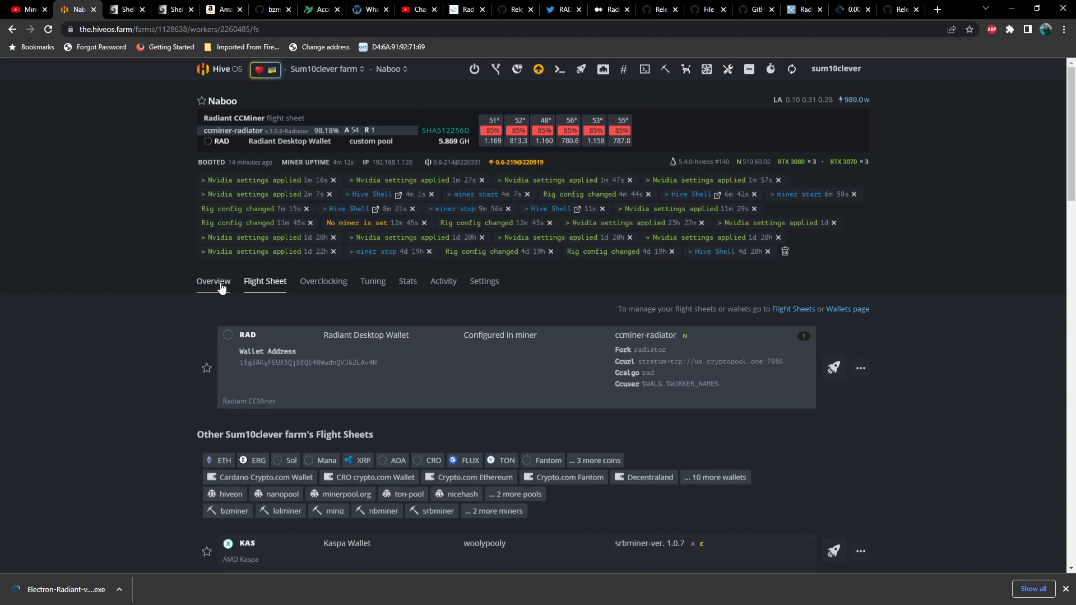
{"action": "left_click", "coordinate": [213, 281]}
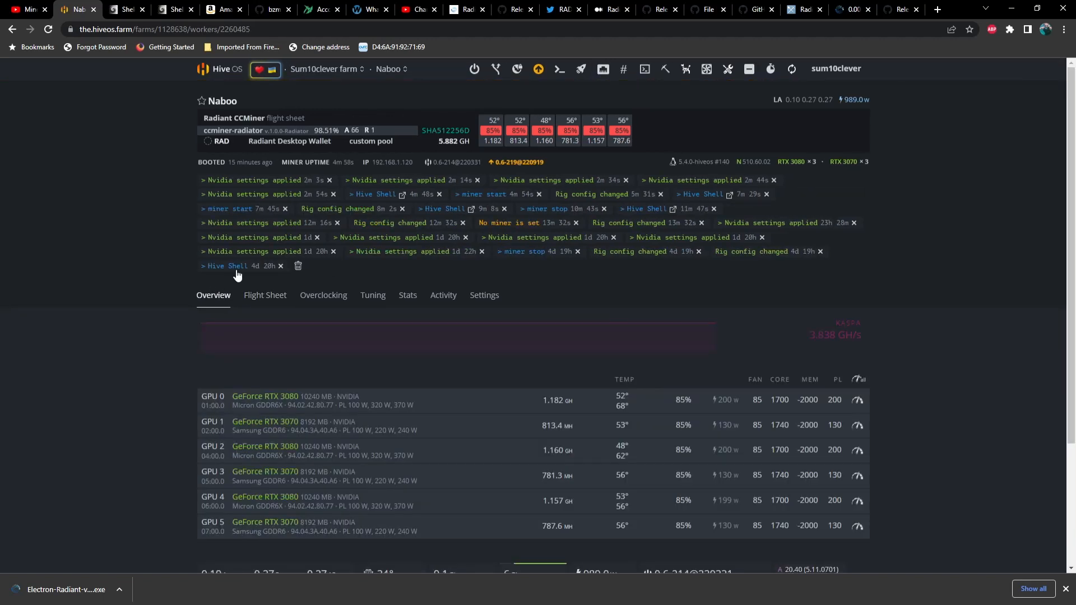
{"action": "mouse_move", "coordinate": [645, 69]}
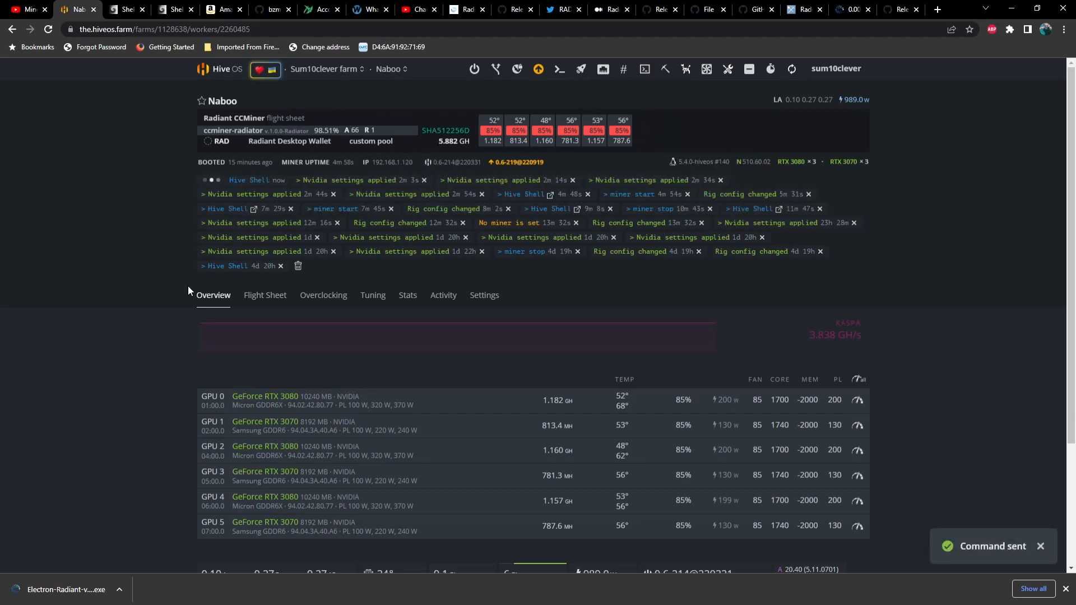
{"action": "mouse_move", "coordinate": [562, 415]}
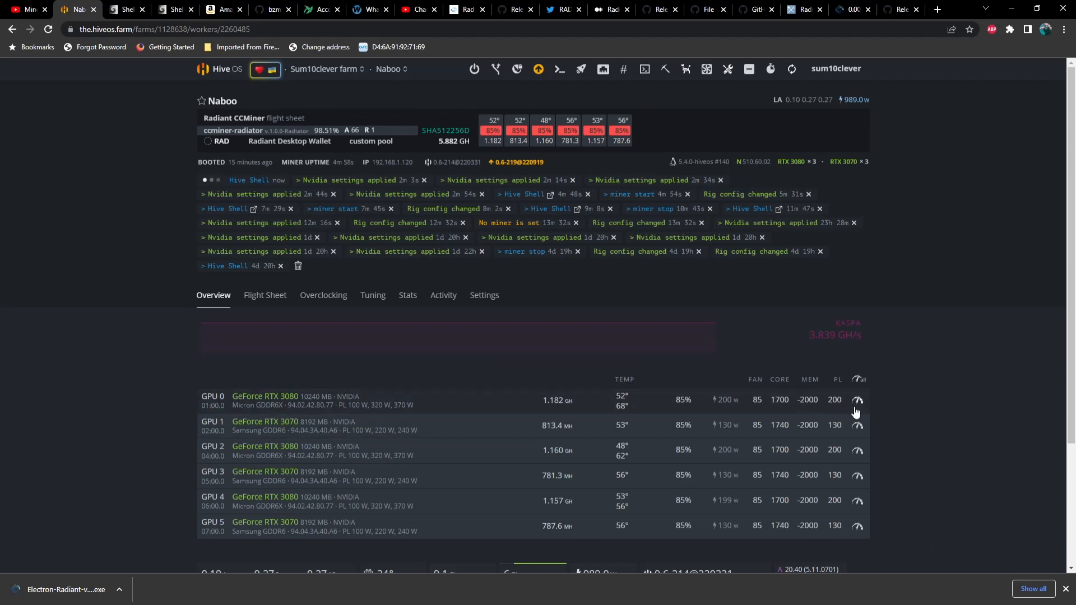
{"action": "mouse_move", "coordinate": [883, 161]}
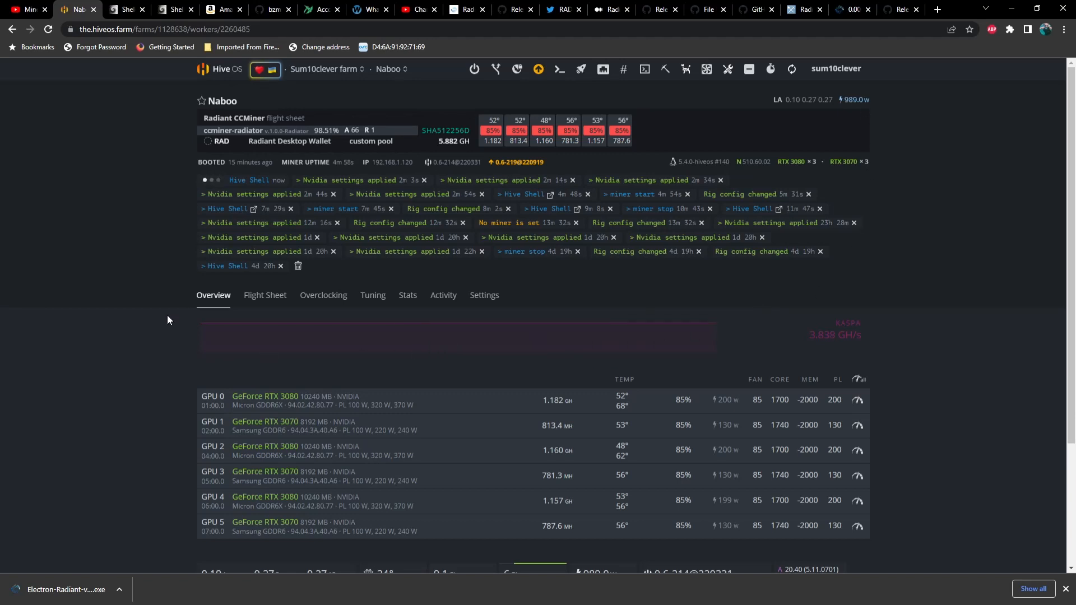
{"action": "mouse_move", "coordinate": [140, 237]}
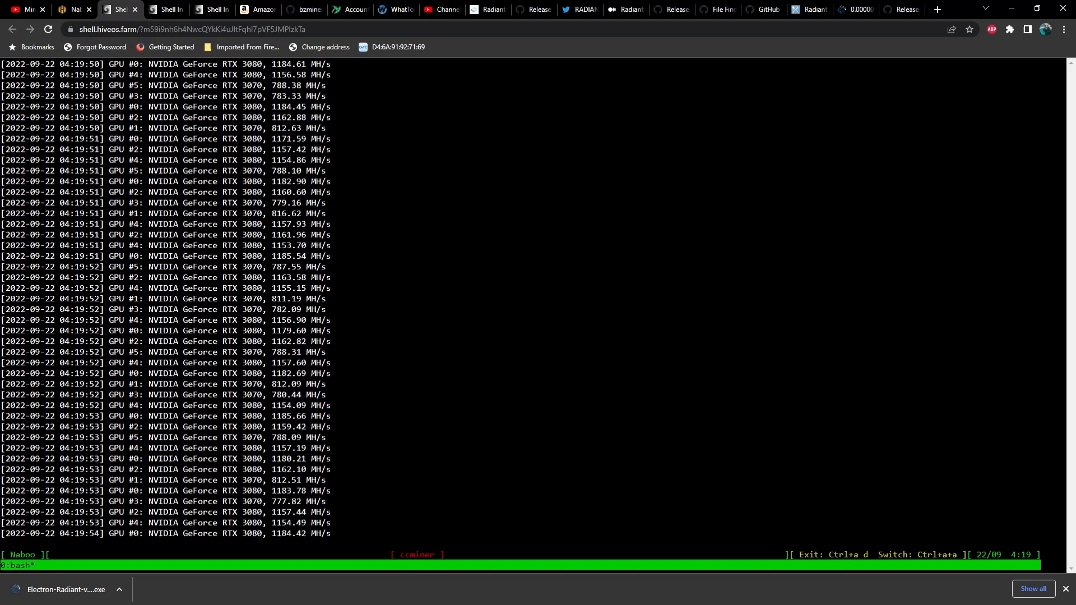
Switch from the Hive Shell ccminer output to the cryptopool.one site.
{"action": "left_click", "coordinate": [852, 9]}
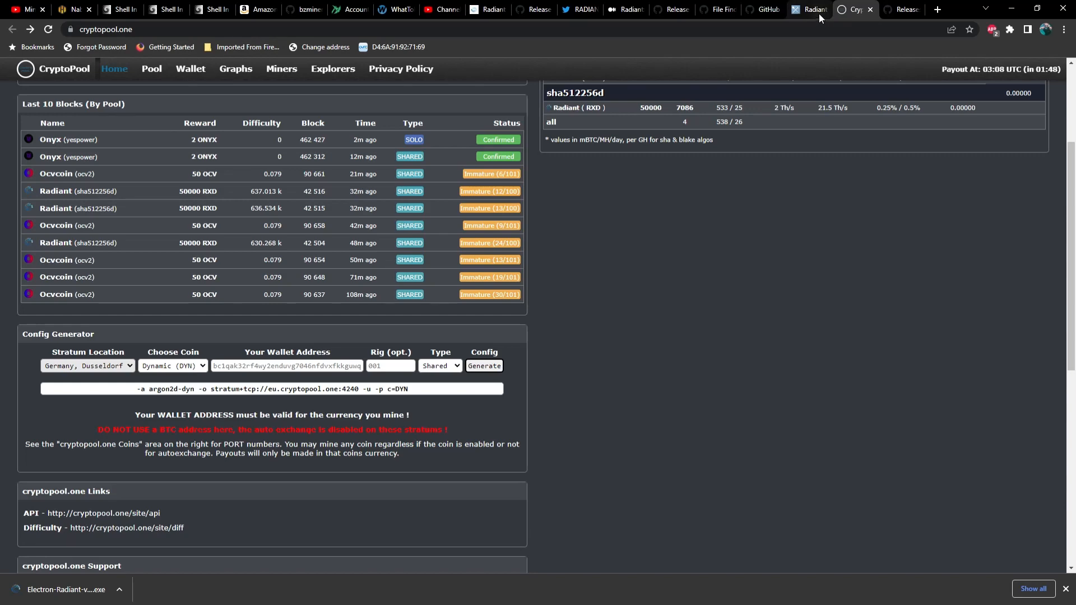
Visit cryptopool.one from MiningPoolStats' Radiant pool list, then return to worker Naboo.
{"action": "left_click", "coordinate": [811, 9]}
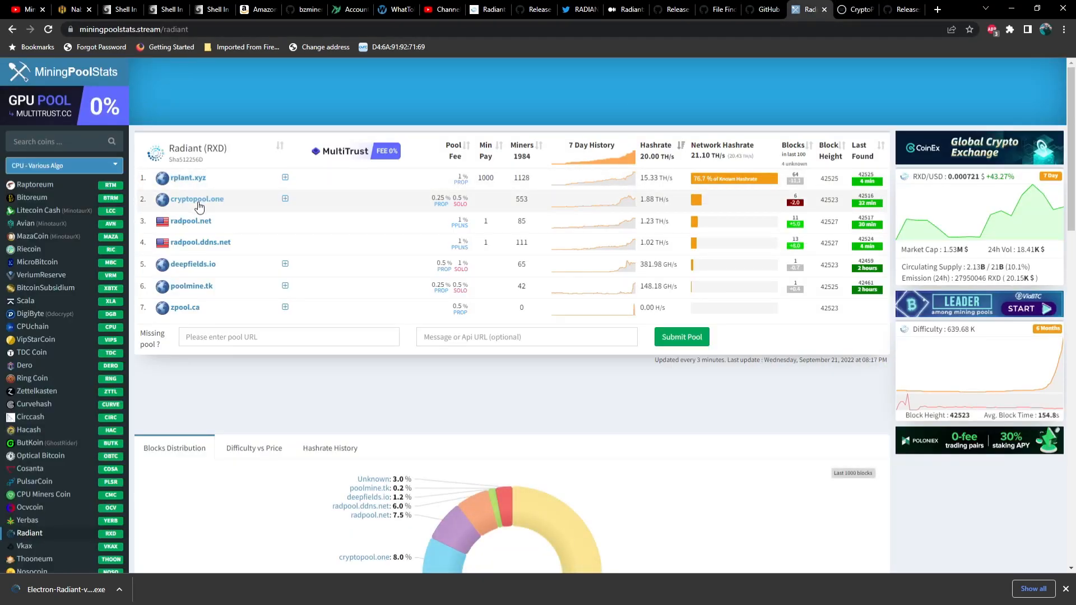
{"action": "left_click", "coordinate": [197, 199]}
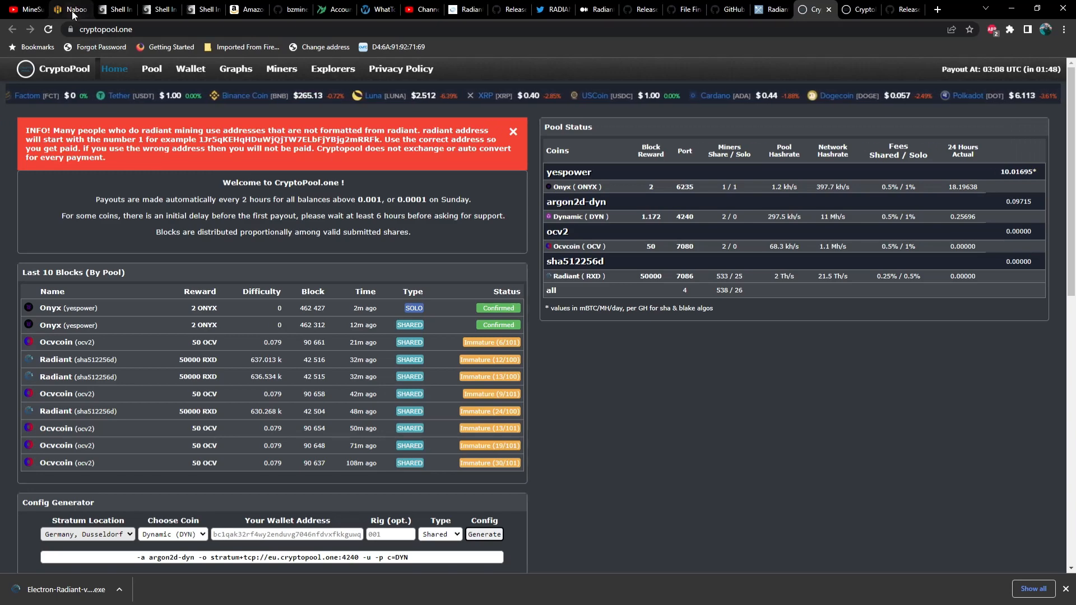
{"action": "left_click", "coordinate": [65, 9]}
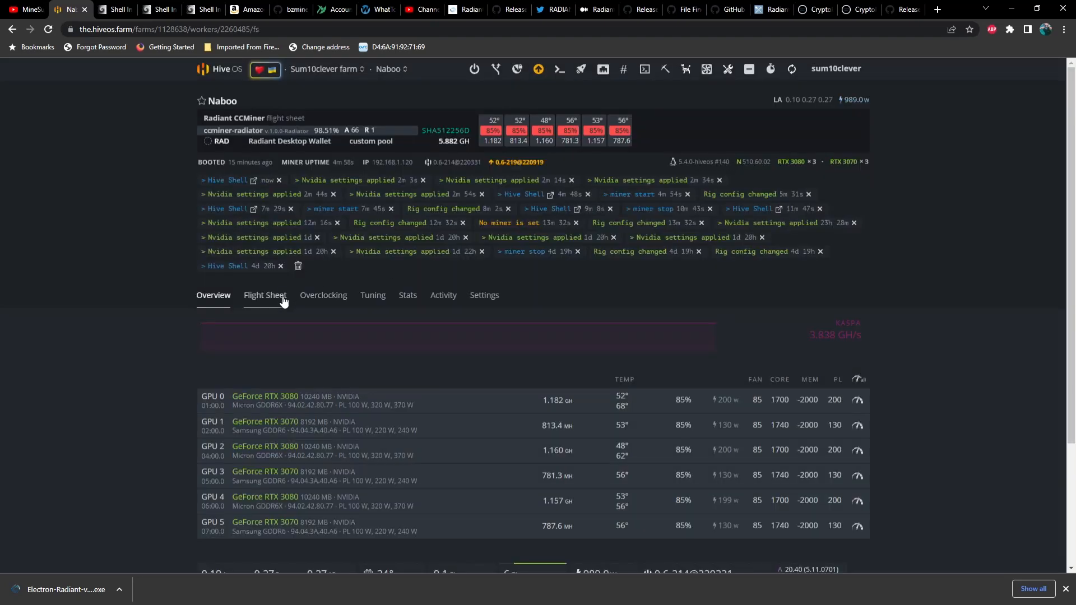
Review Naboo's active flight sheet with its RAD wallet, then go back to CryptoPool.
{"action": "left_click", "coordinate": [265, 296]}
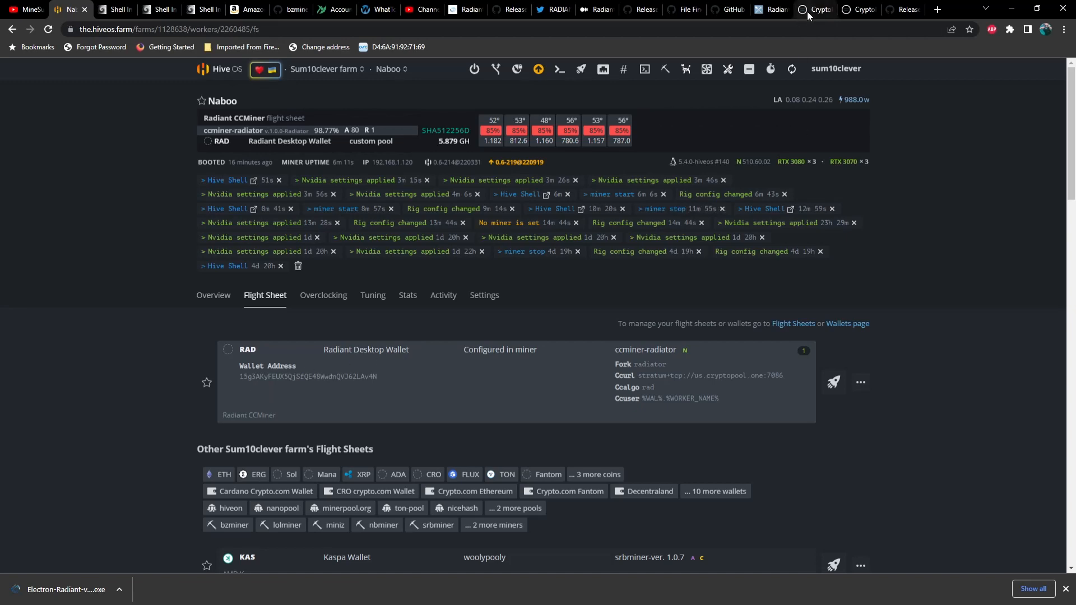
{"action": "left_click", "coordinate": [816, 9]}
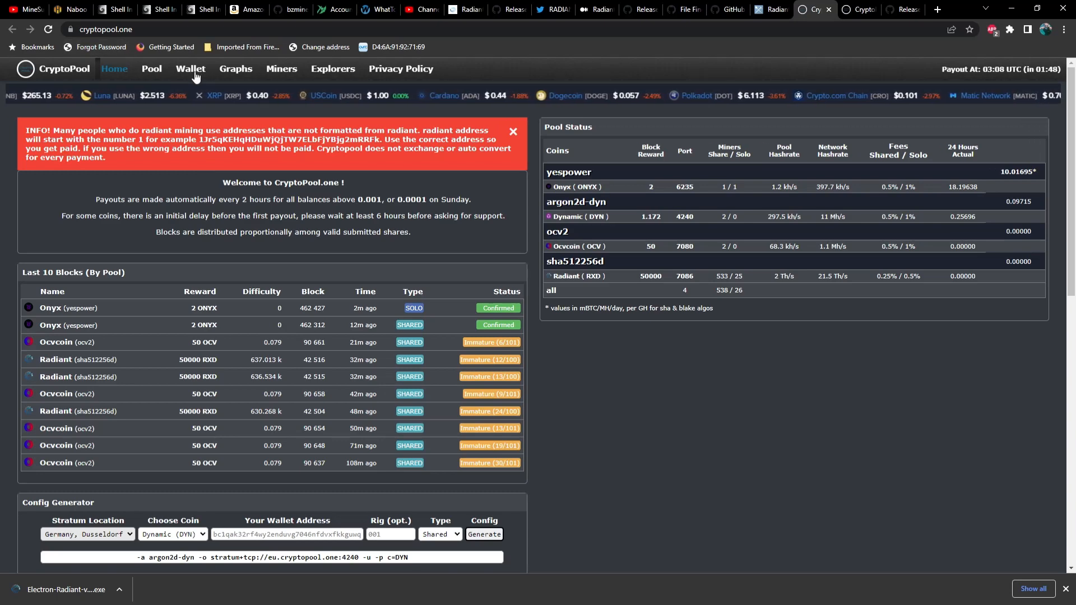
View the CryptoPool wallet page showing Naboo at 4.6 Gh/s sha512256d, then return to HiveOS.
{"action": "left_click", "coordinate": [189, 70]}
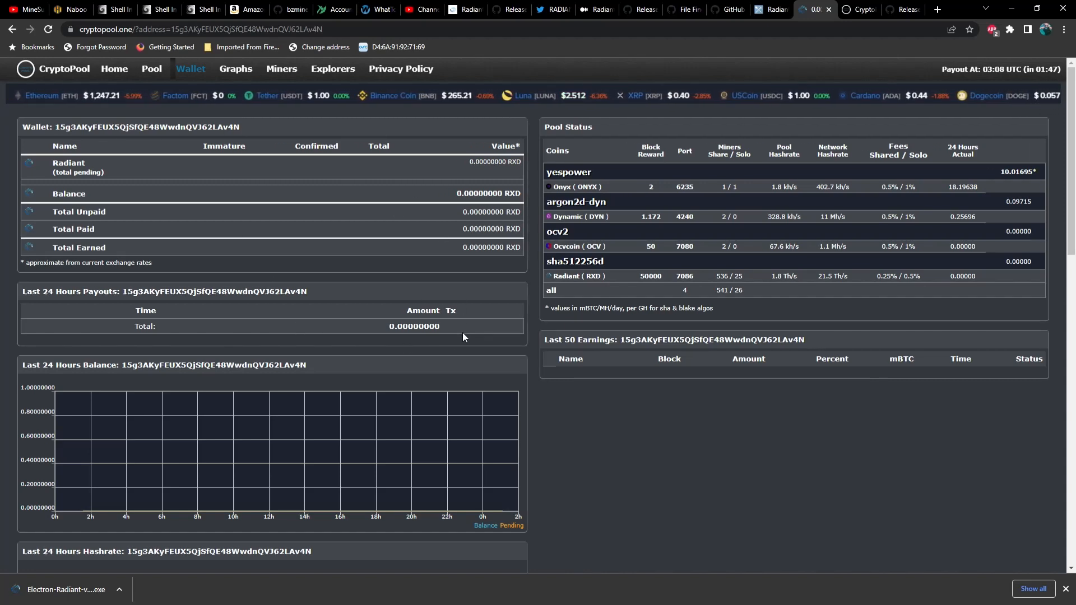
{"action": "scroll", "scroll_direction": "down", "scroll_amount": 3}
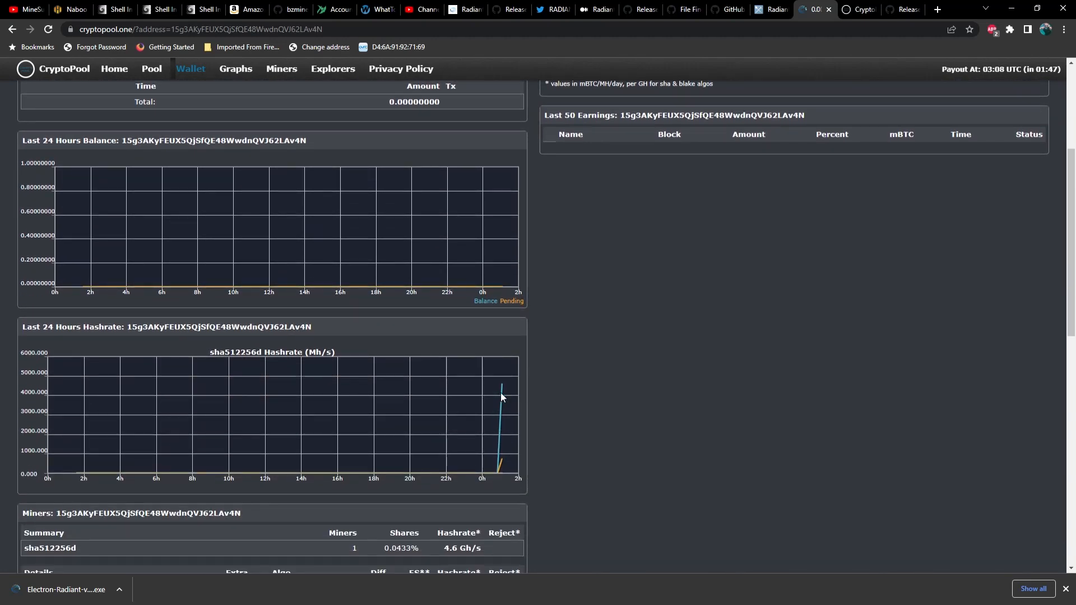
{"action": "scroll", "scroll_direction": "down", "scroll_amount": 3}
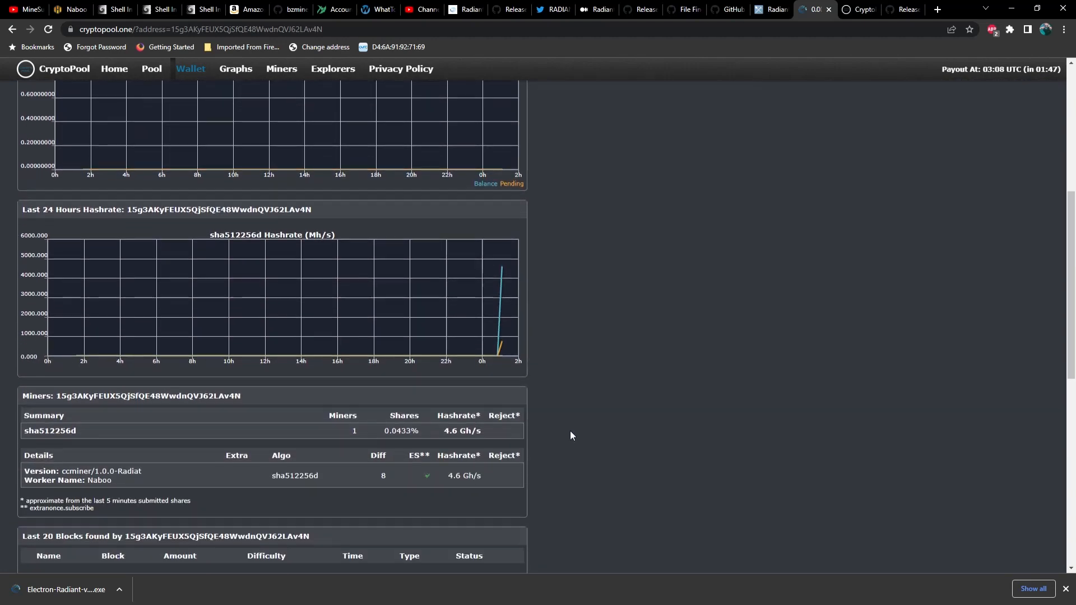
{"action": "scroll", "scroll_direction": "down", "scroll_amount": 3}
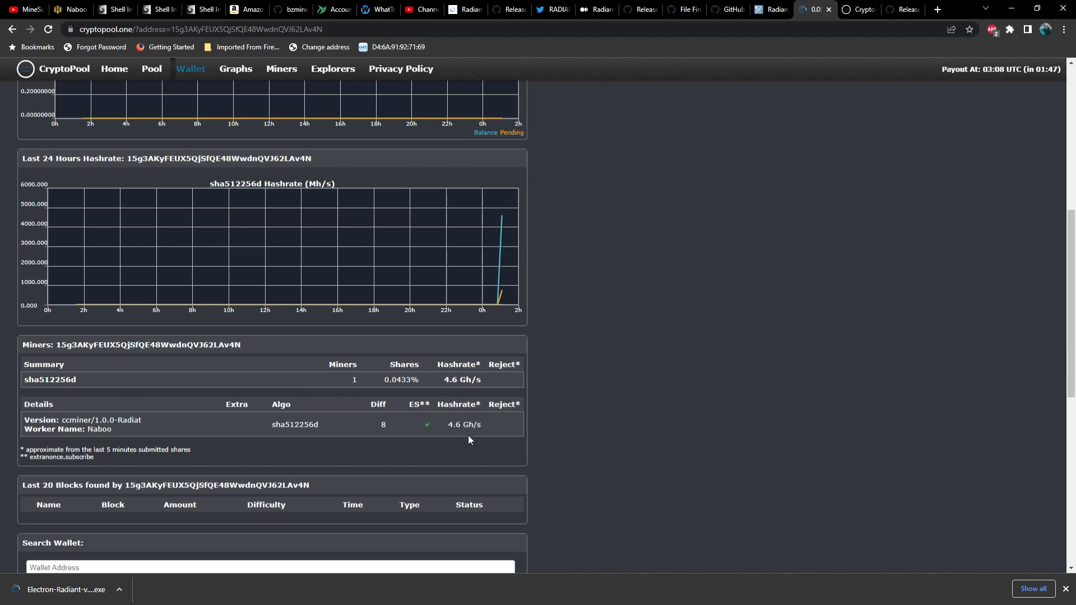
{"action": "mouse_move", "coordinate": [114, 438]}
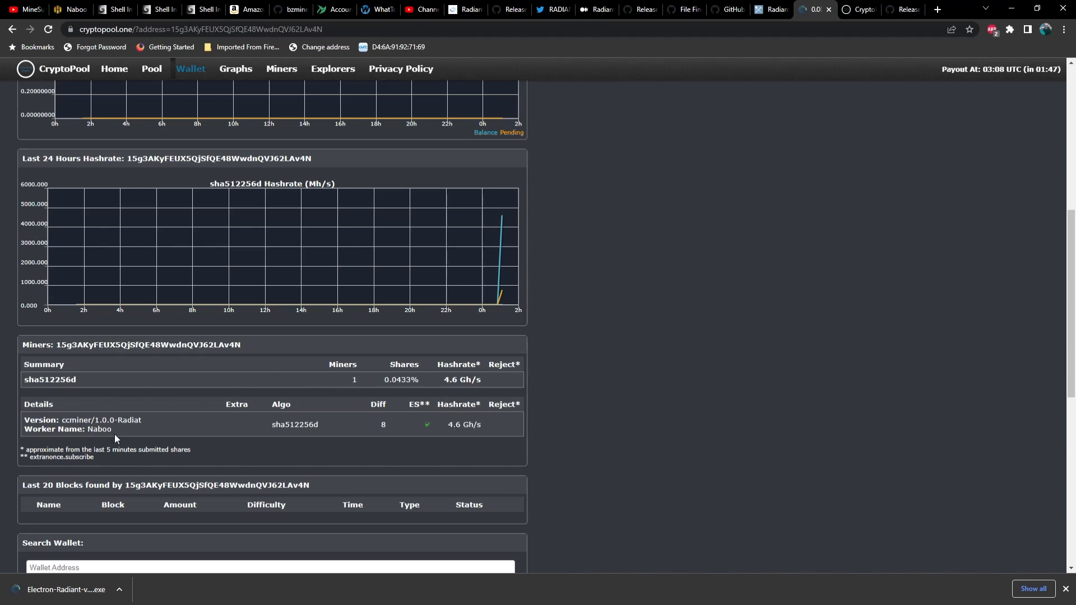
{"action": "scroll", "scroll_direction": "down", "scroll_amount": 3}
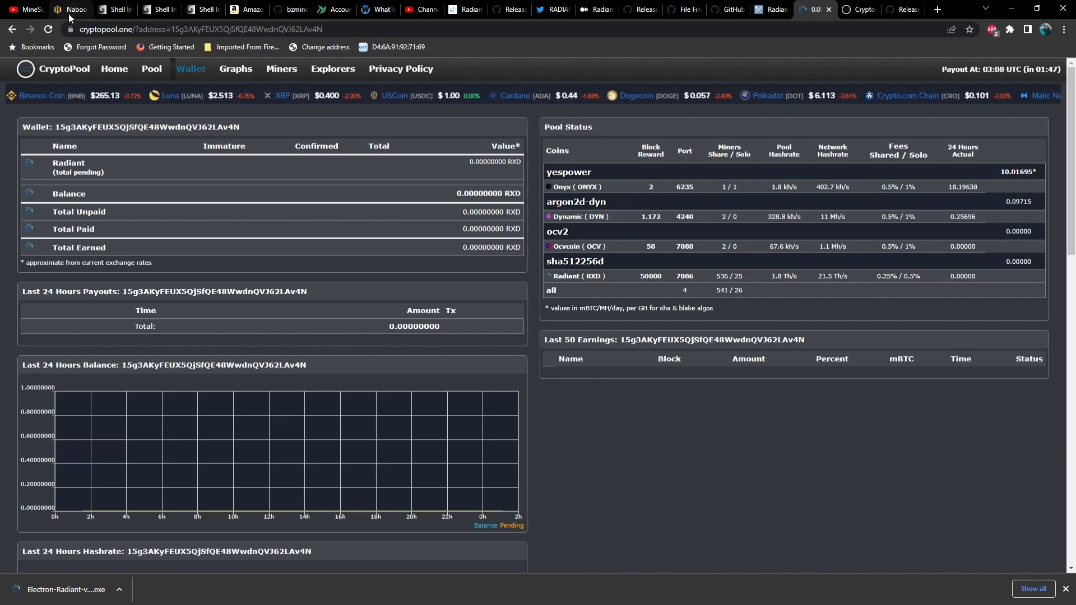
{"action": "left_click", "coordinate": [62, 9]}
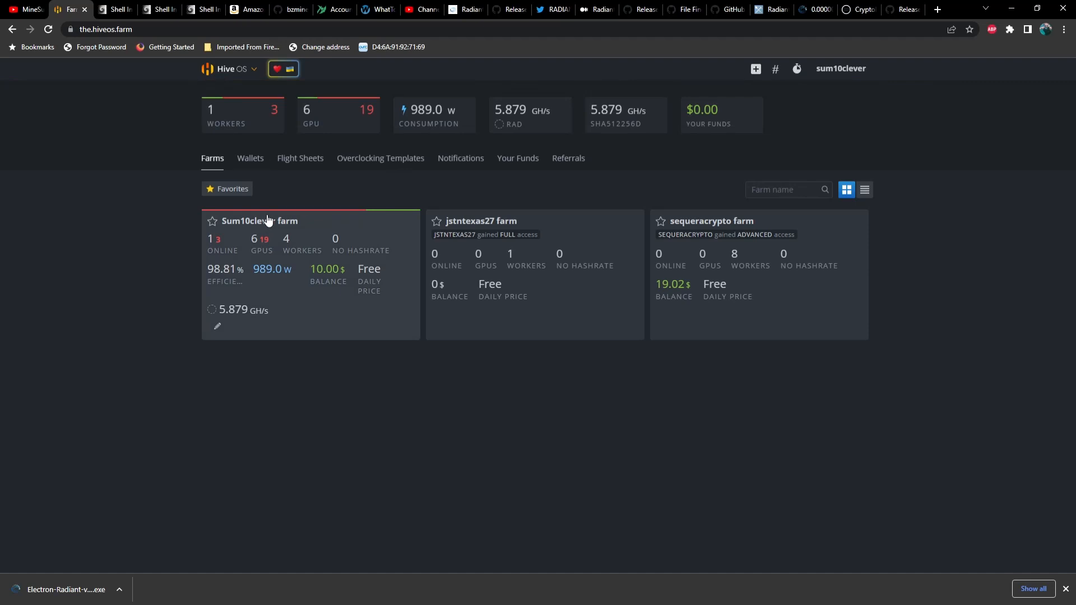
Go from the farm's worker list to Naboo's overview mining RAD at 5.879 GH/s.
{"action": "left_click", "coordinate": [260, 221]}
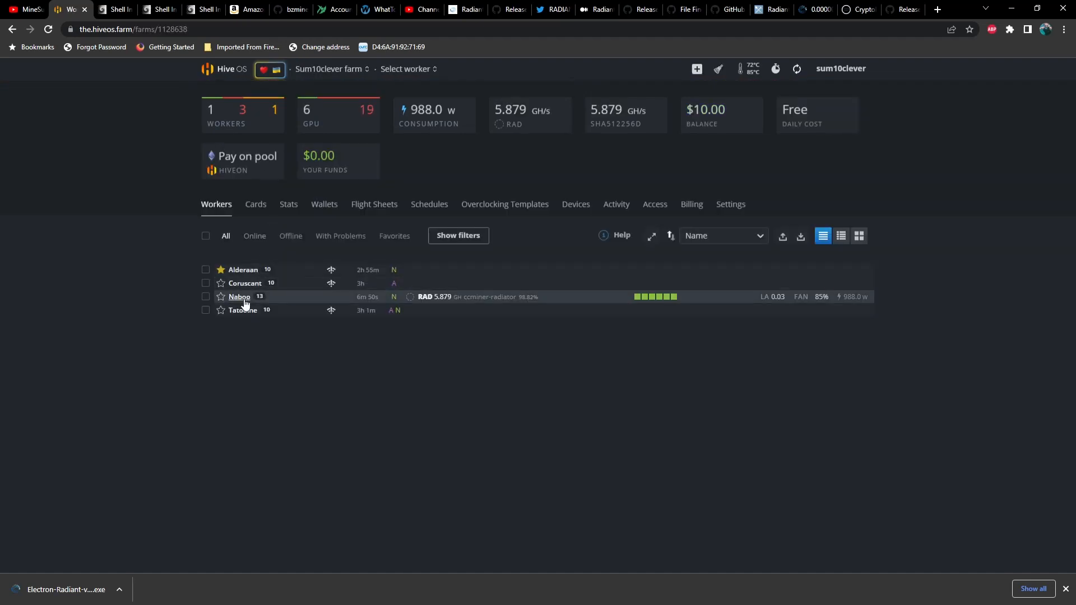
{"action": "left_click", "coordinate": [238, 296]}
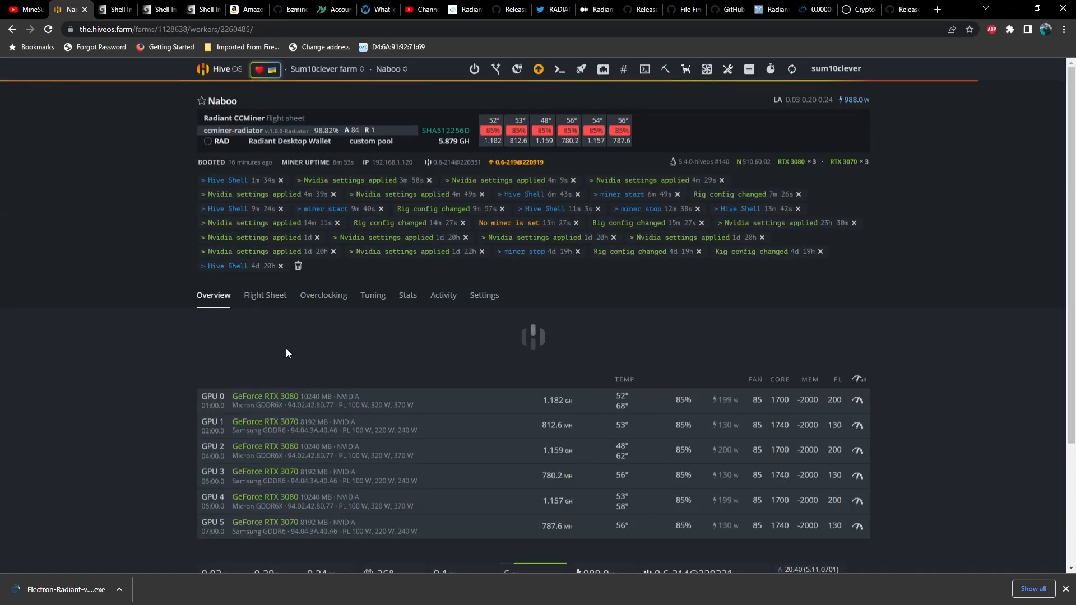